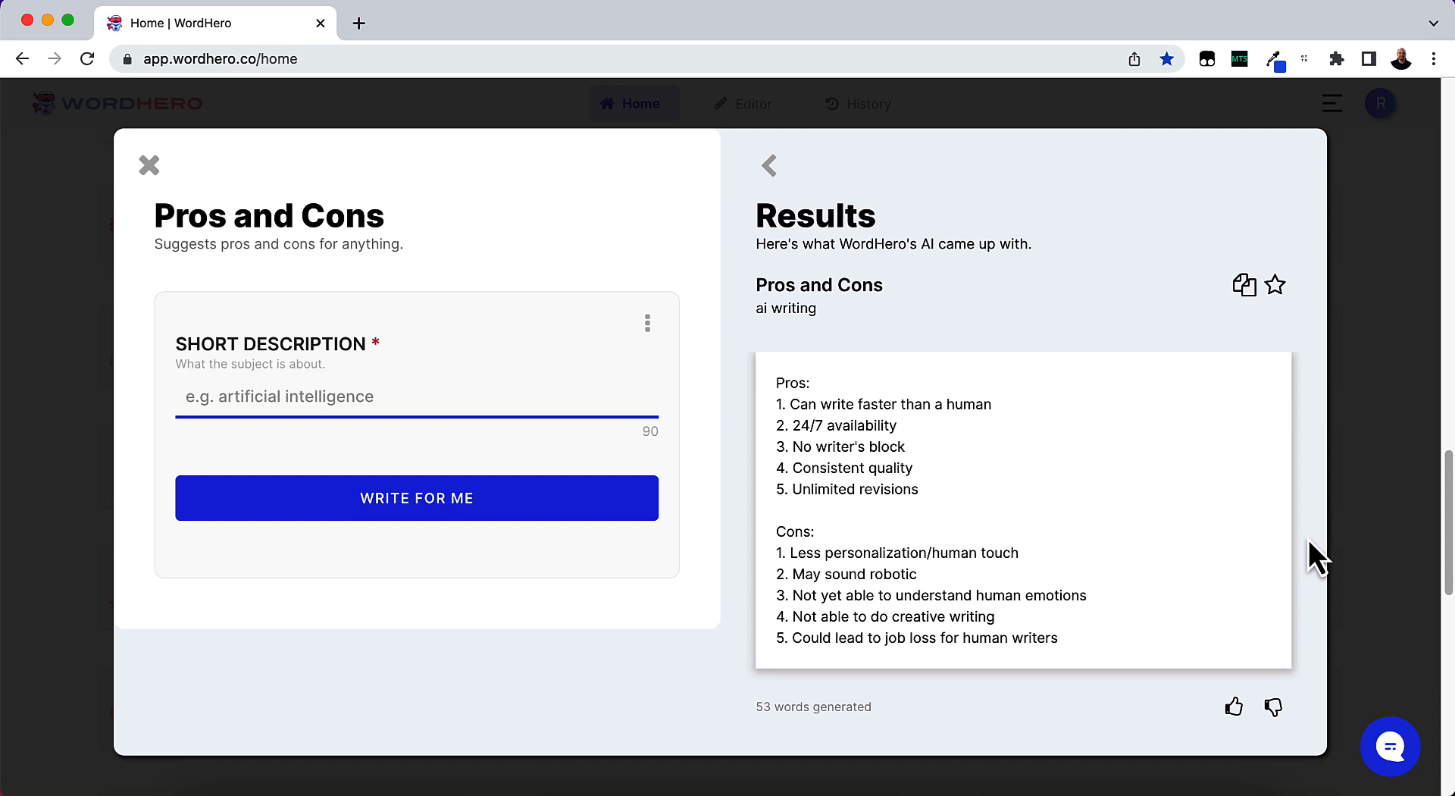
mouse_move(998, 637)
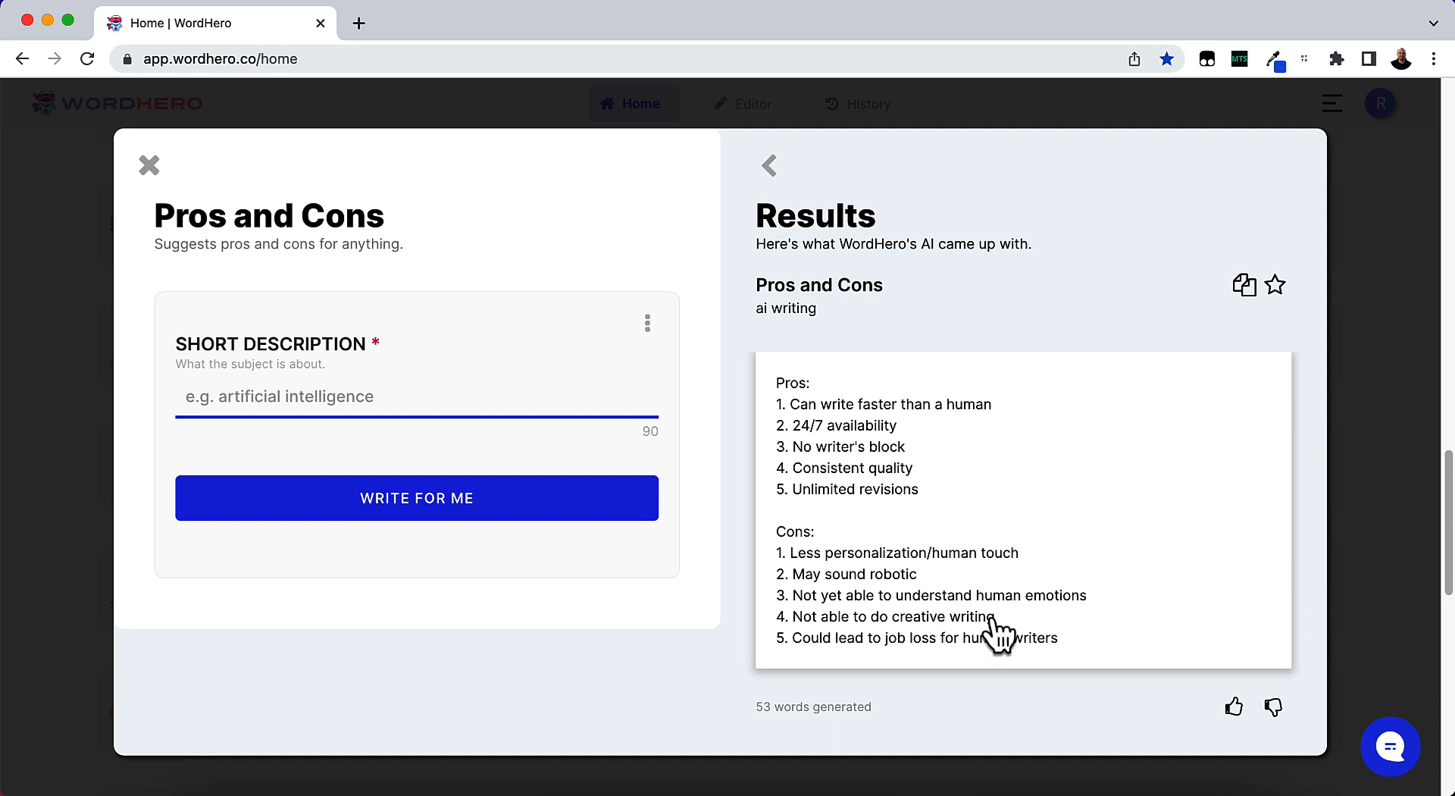
mouse_move(269, 393)
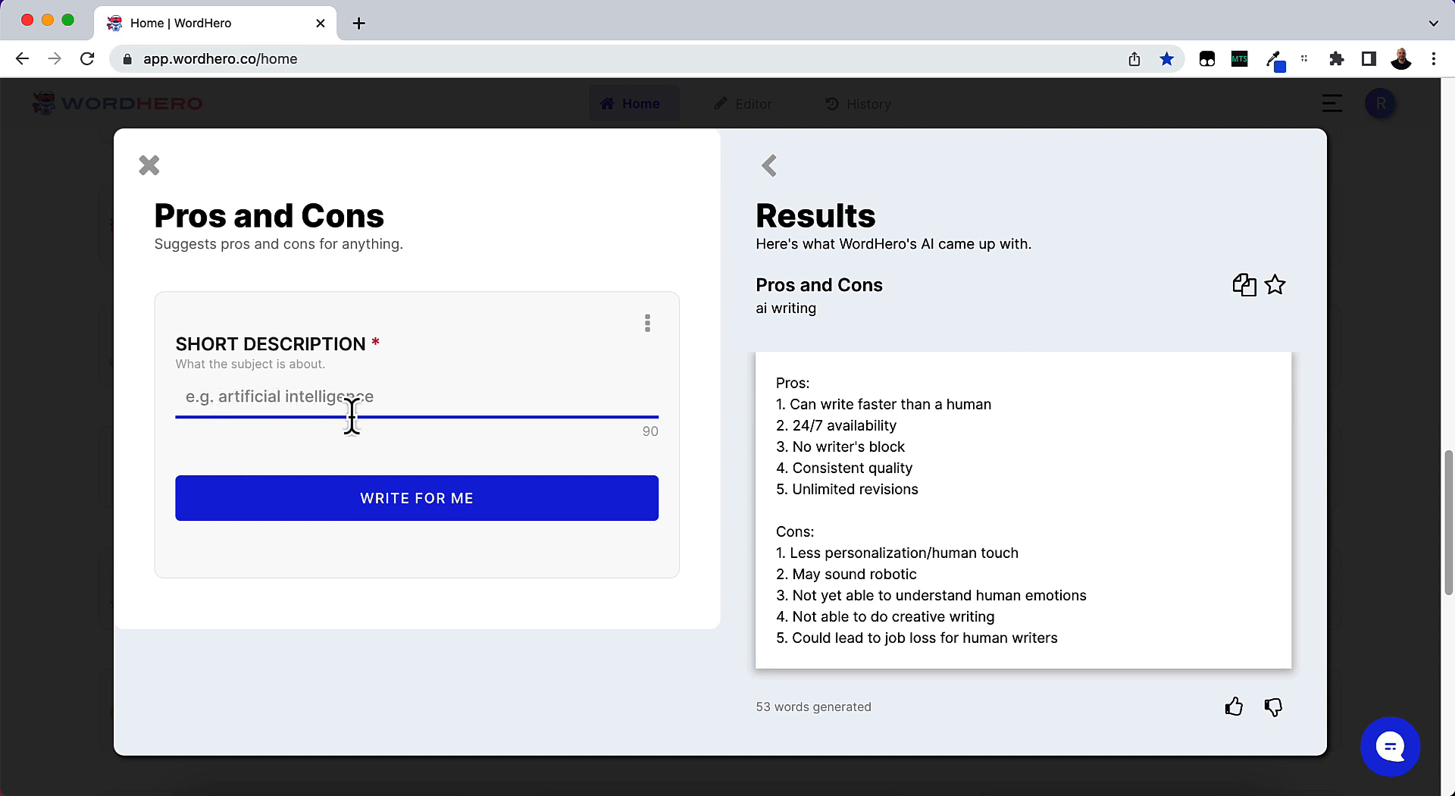
mouse_move(640, 459)
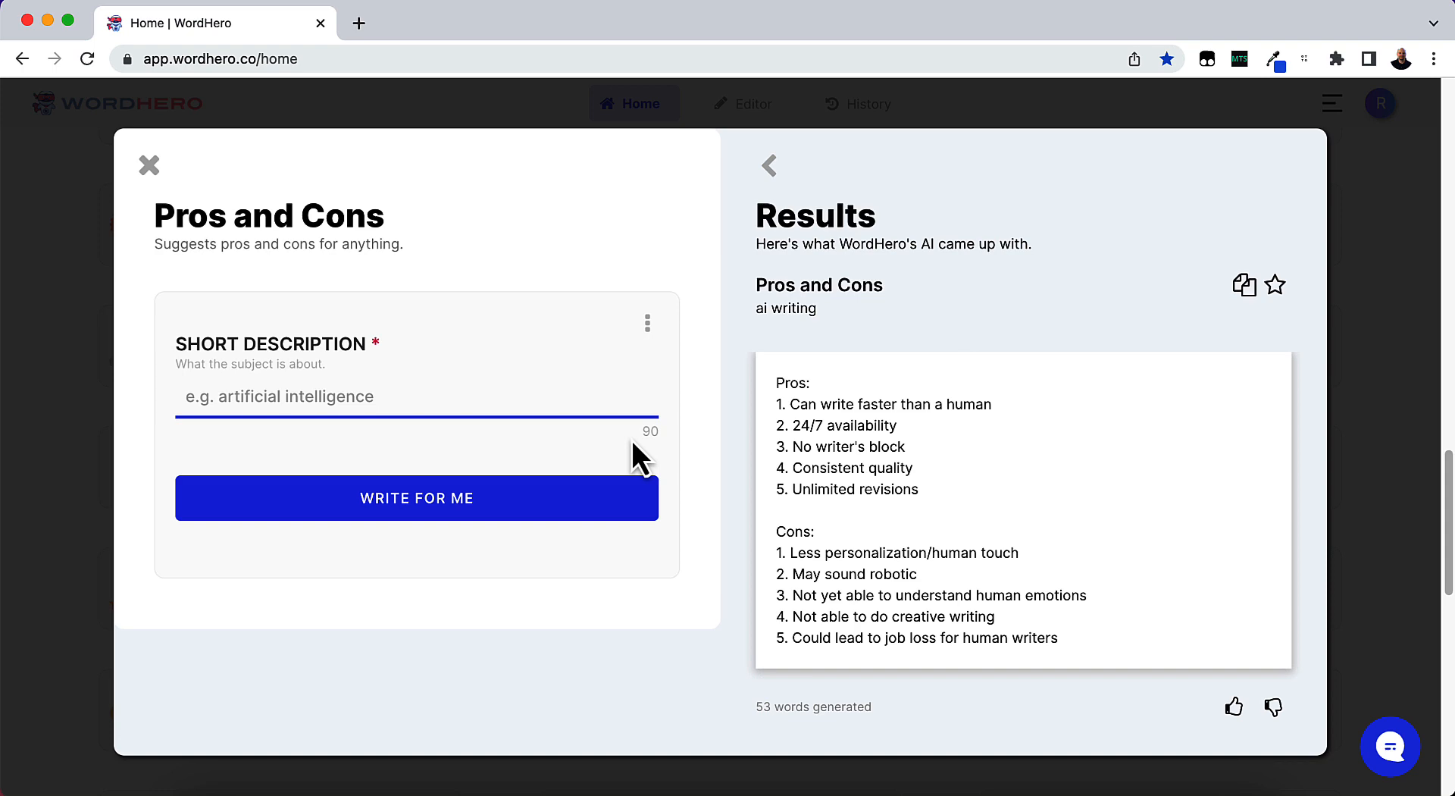
mouse_move(707, 456)
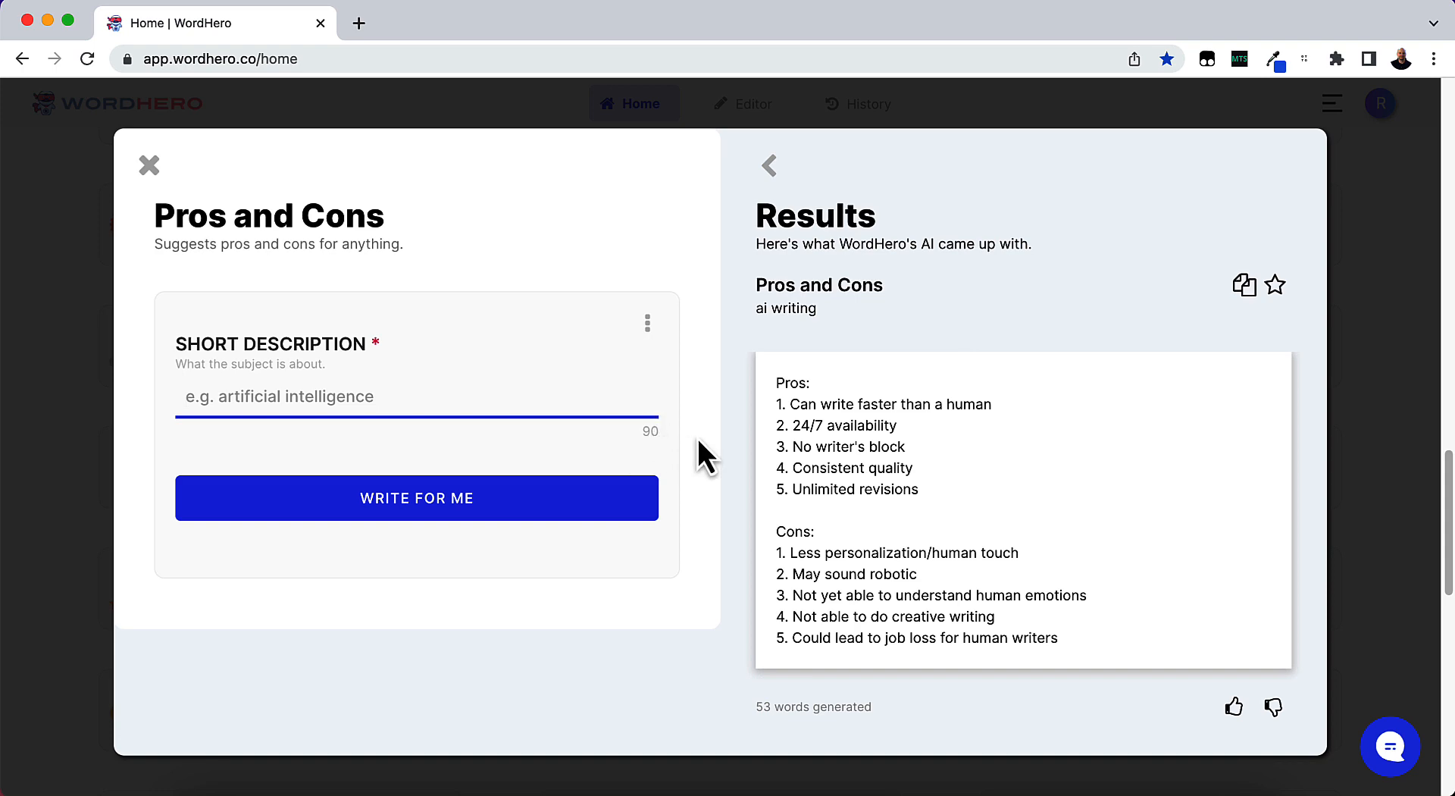
Generate a pros and cons list for the description 'cell phones'
text(cell phon)
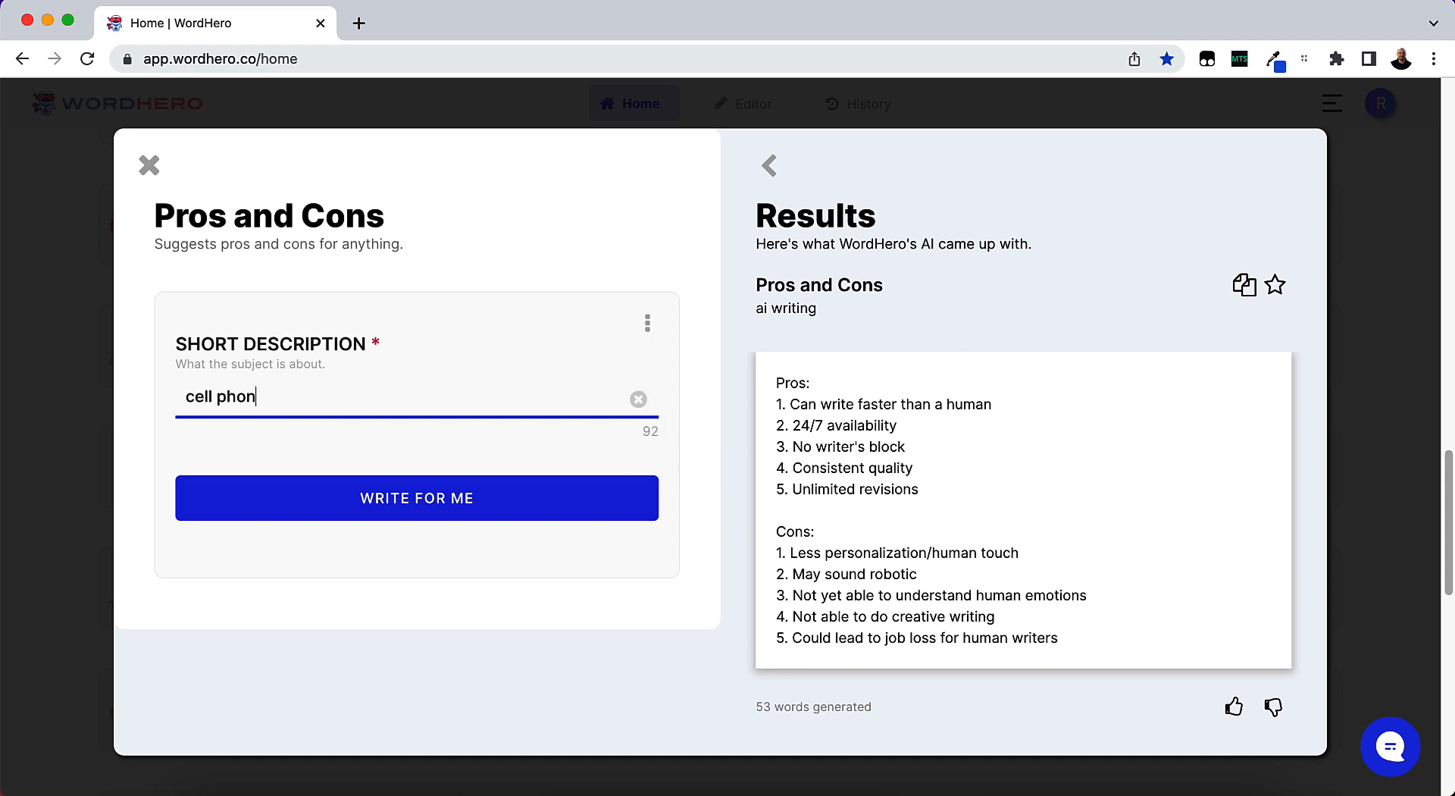
click(423, 477)
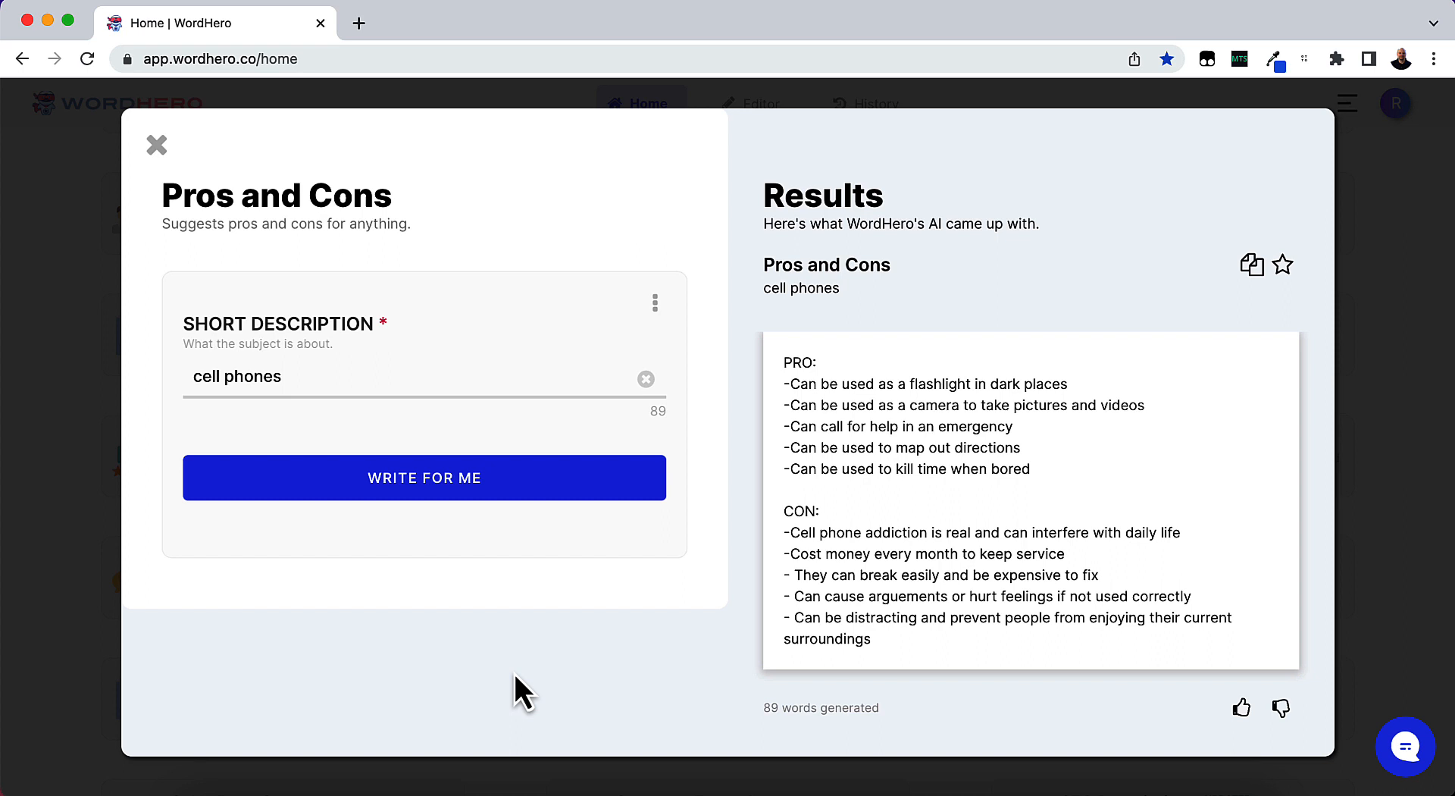
mouse_move(941, 343)
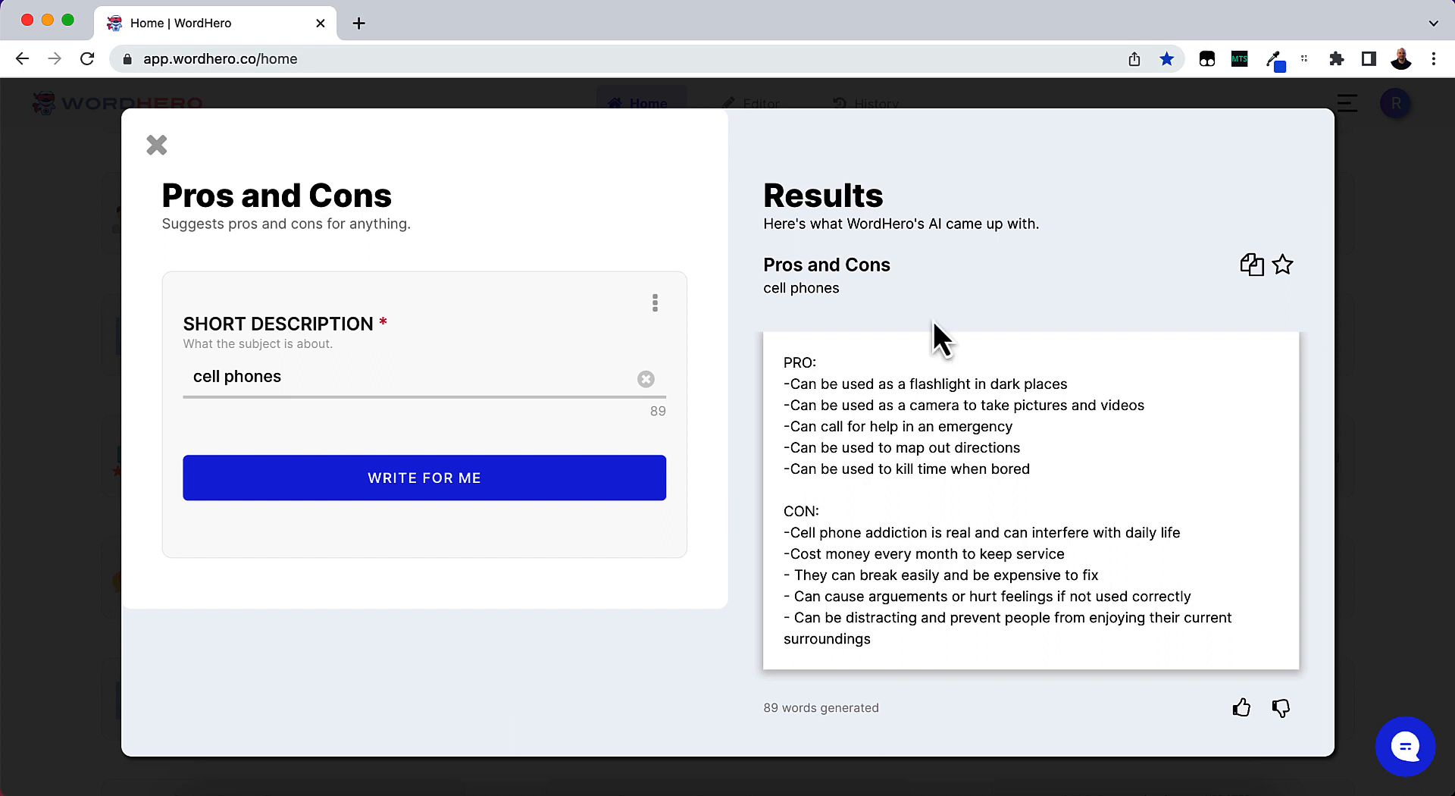
mouse_move(825, 408)
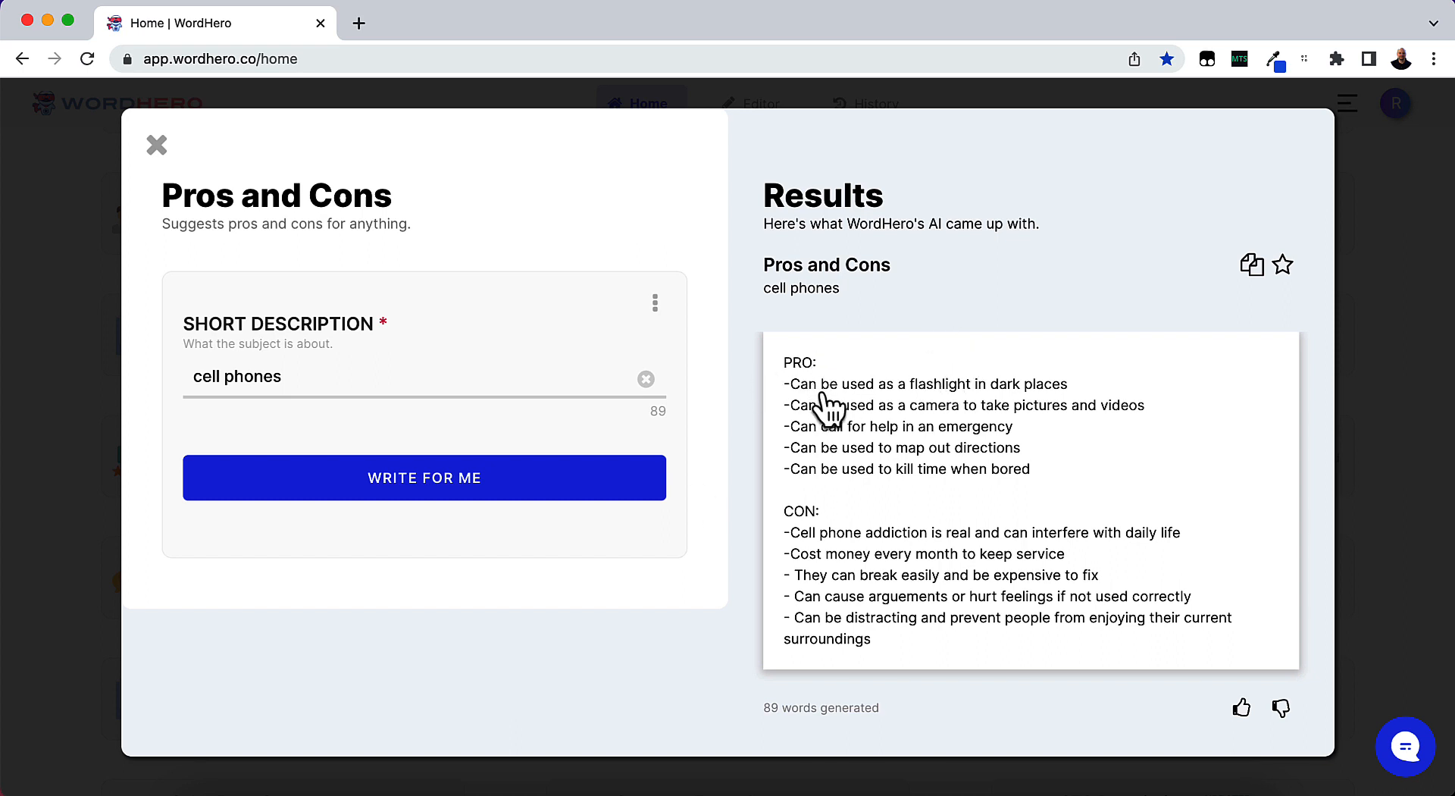
mouse_move(838, 450)
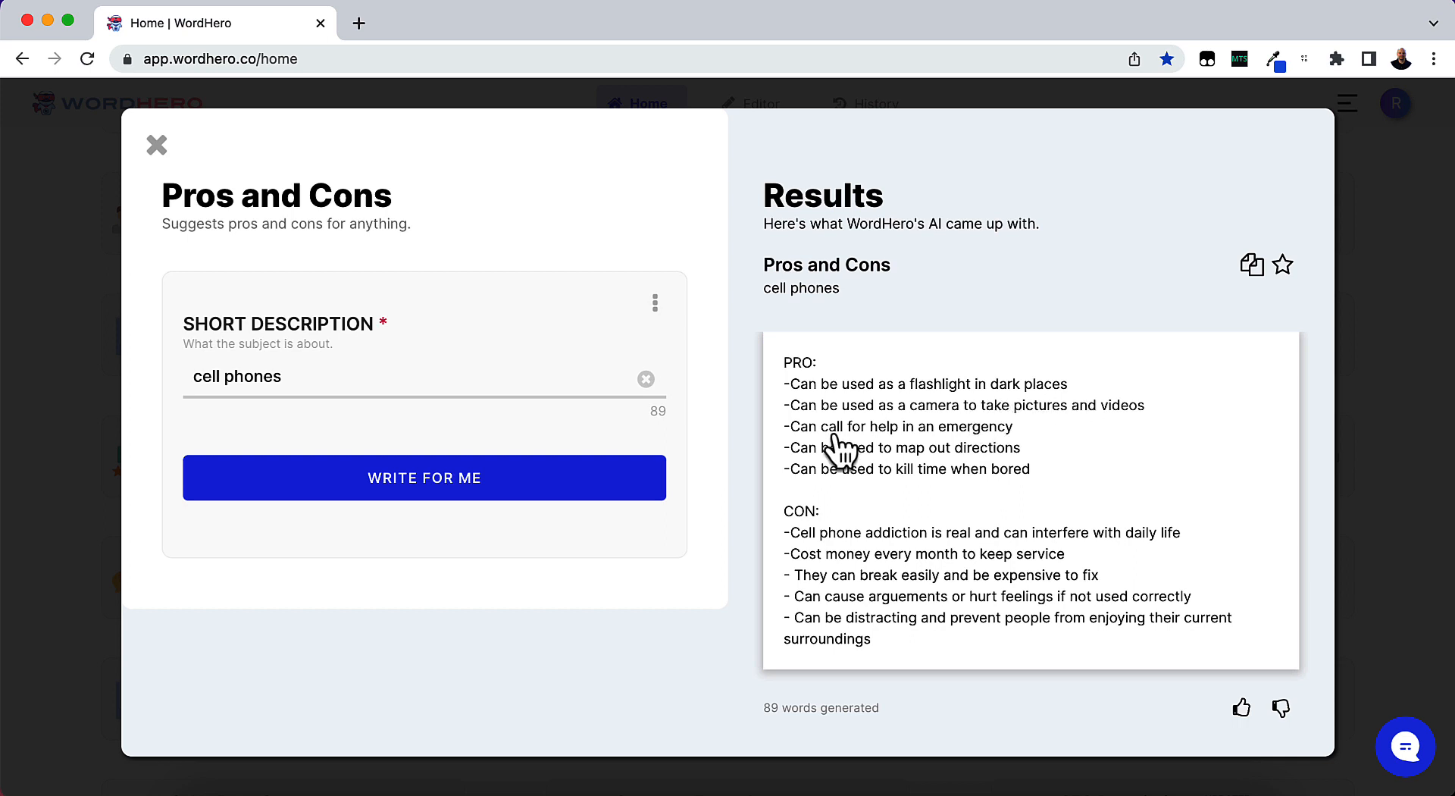
mouse_move(1069, 433)
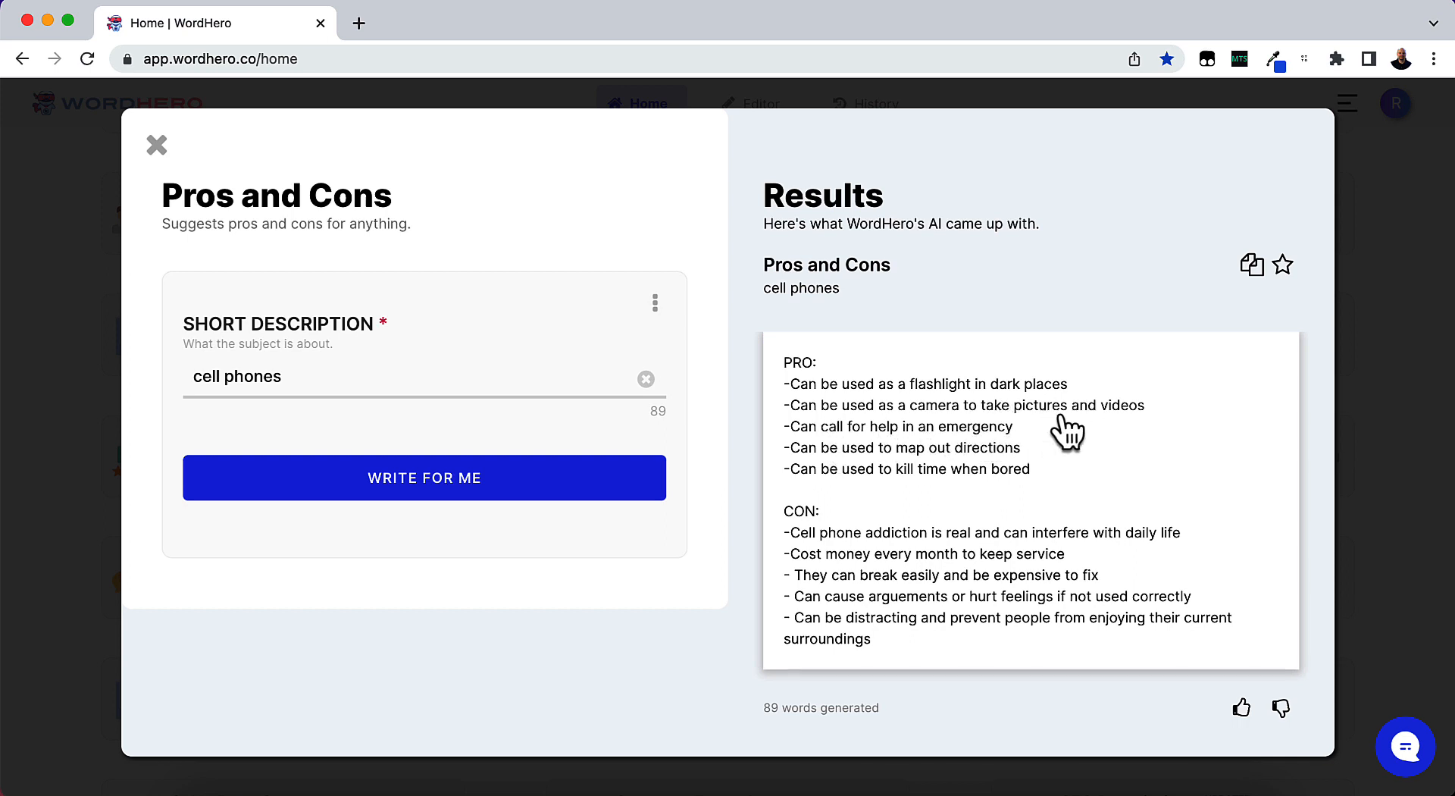
mouse_move(820, 457)
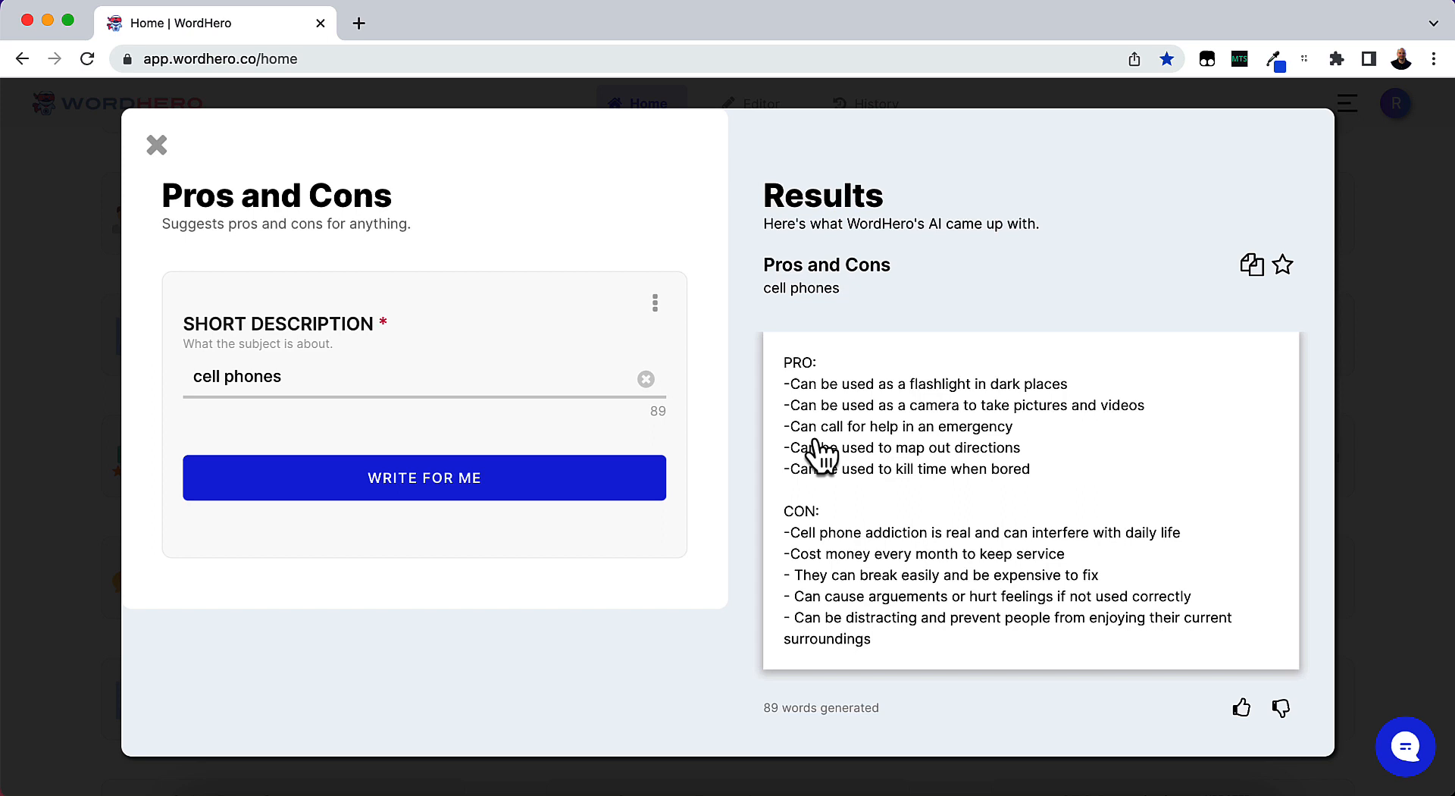
mouse_move(832, 483)
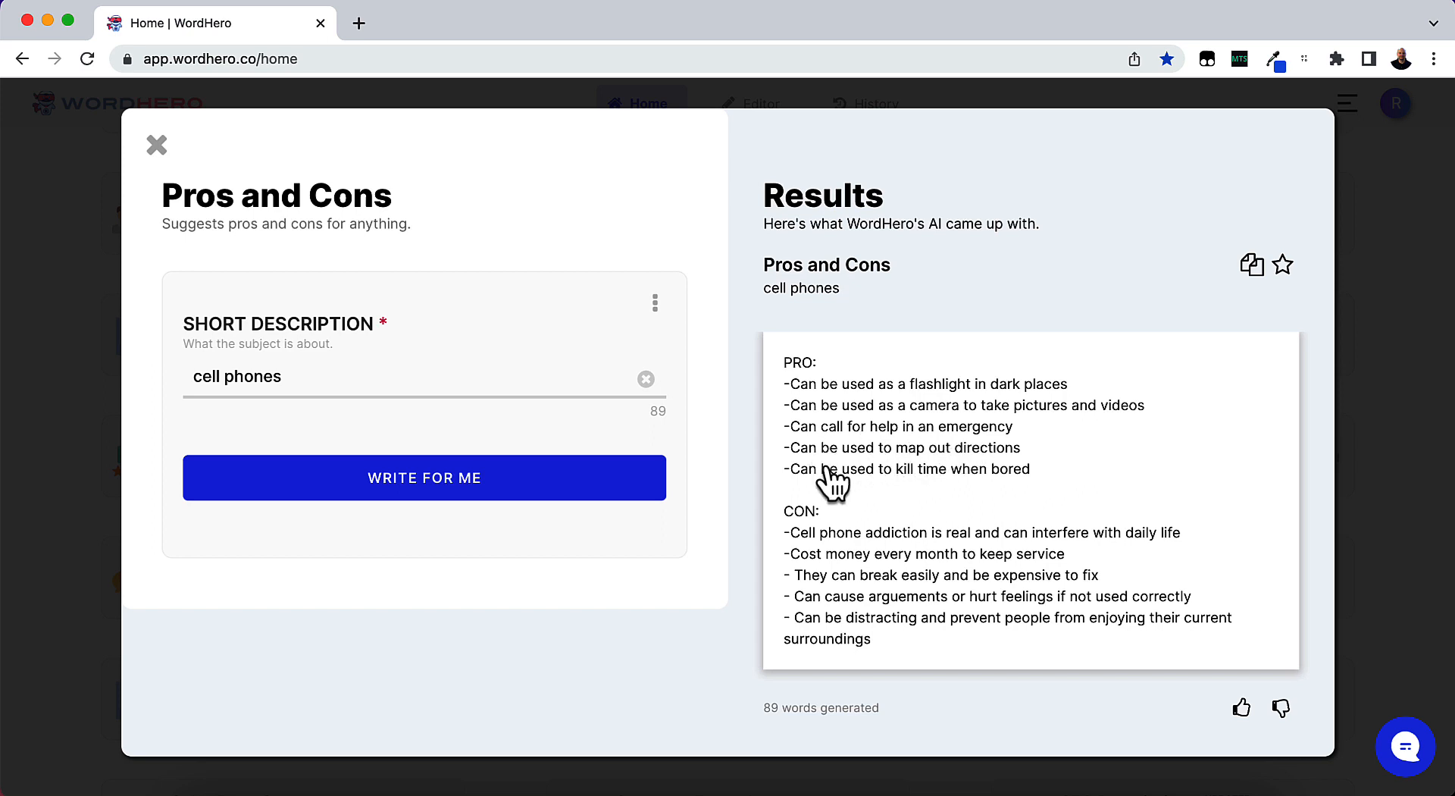
mouse_move(827, 494)
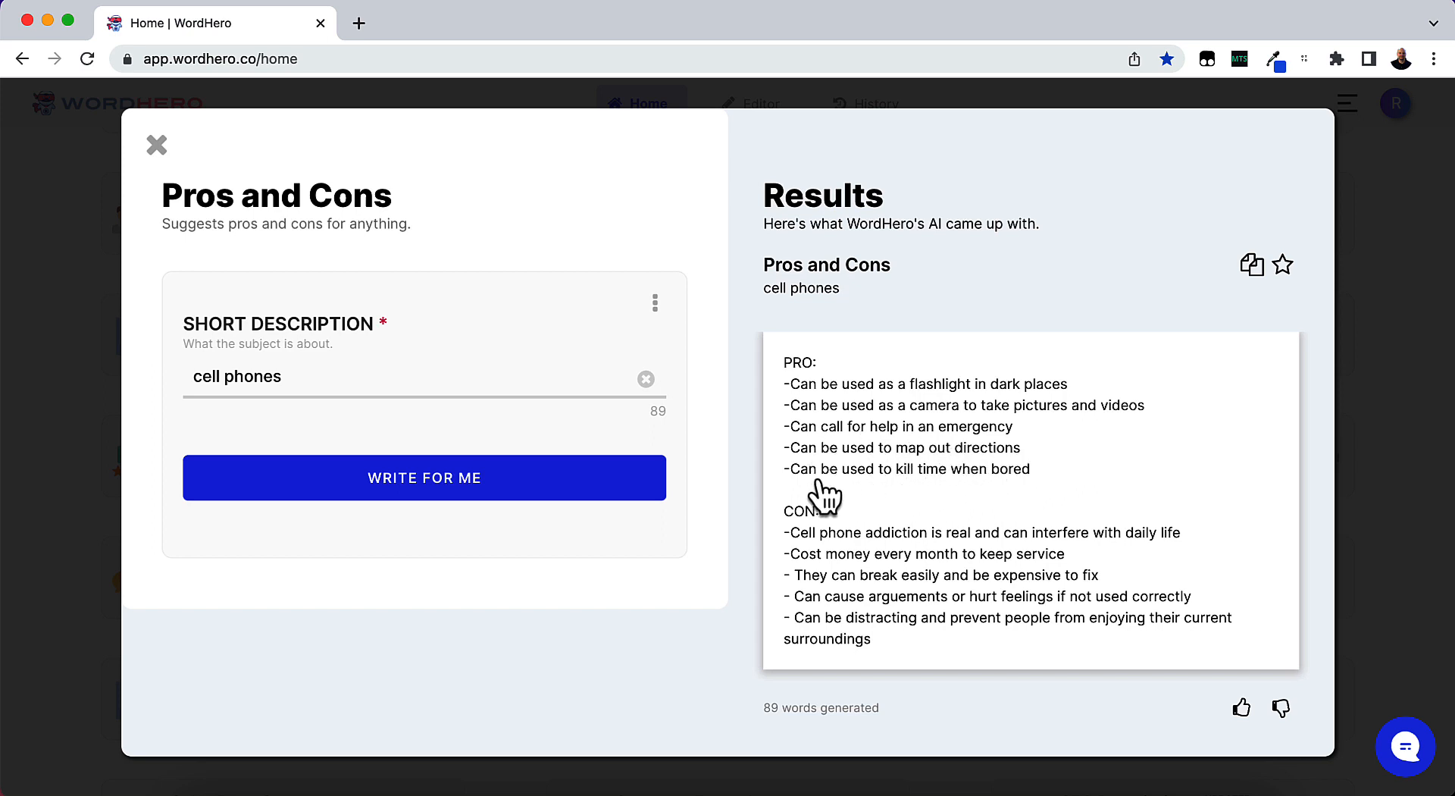
mouse_move(966, 496)
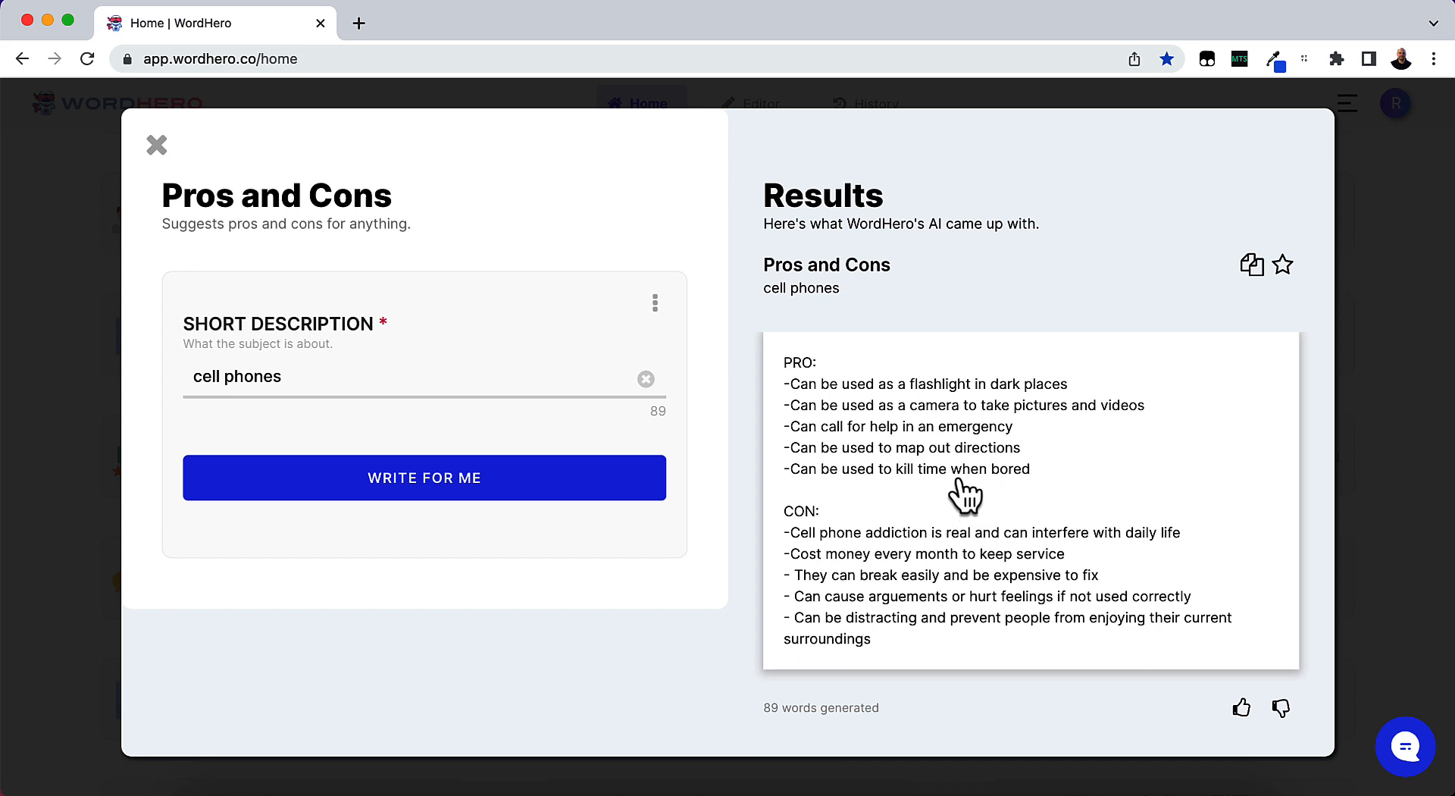
mouse_move(828, 575)
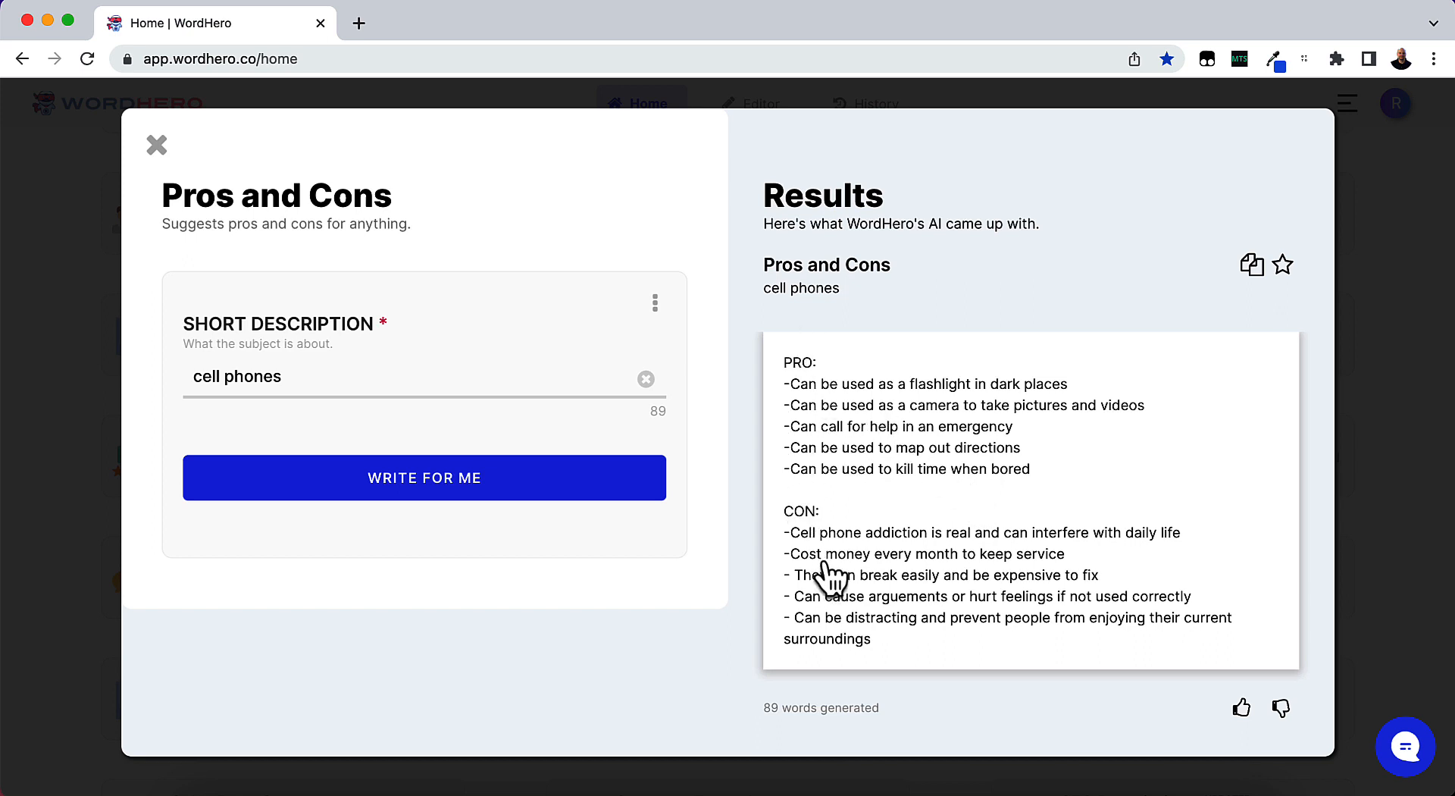
mouse_move(1019, 563)
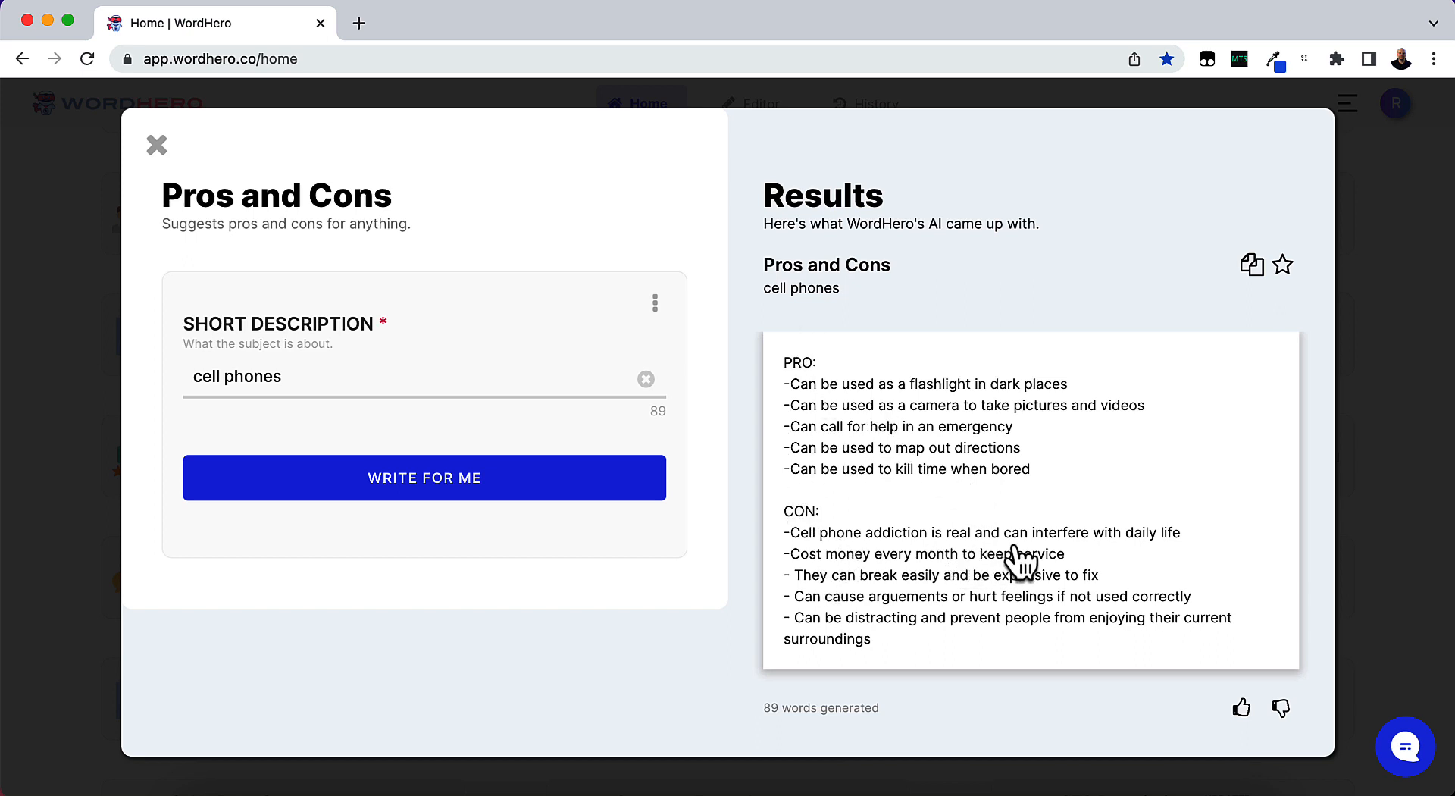
mouse_move(854, 579)
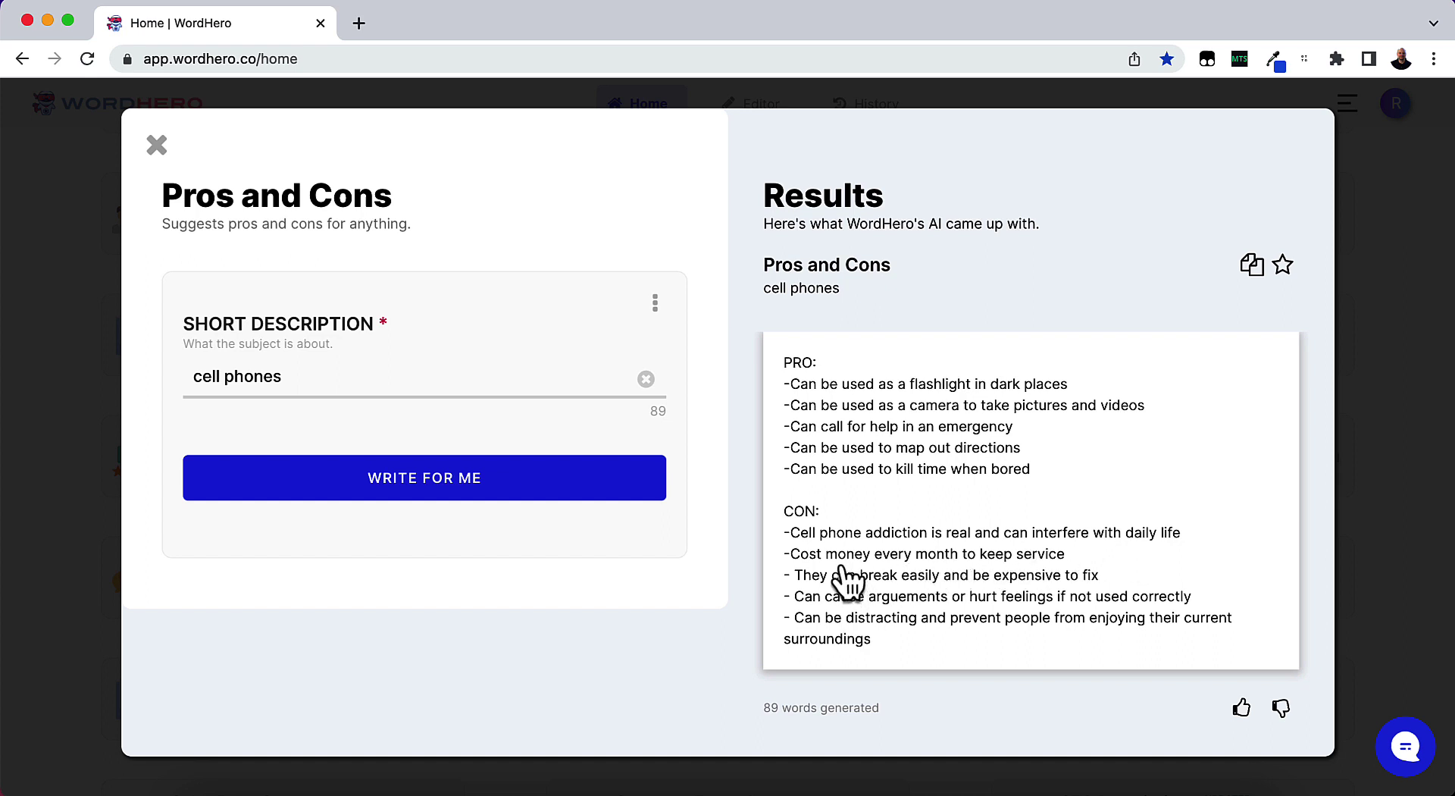
mouse_move(1025, 570)
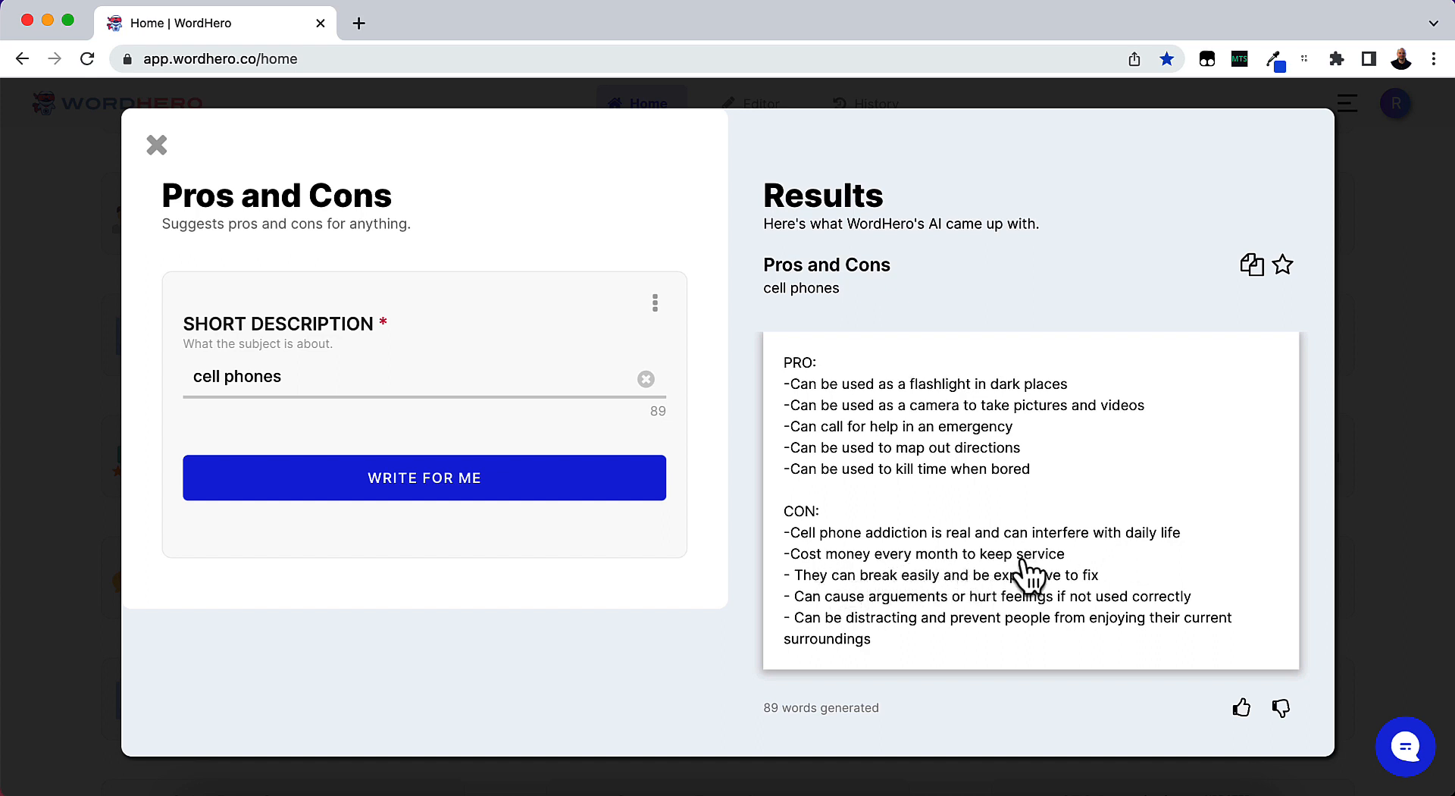
mouse_move(979, 594)
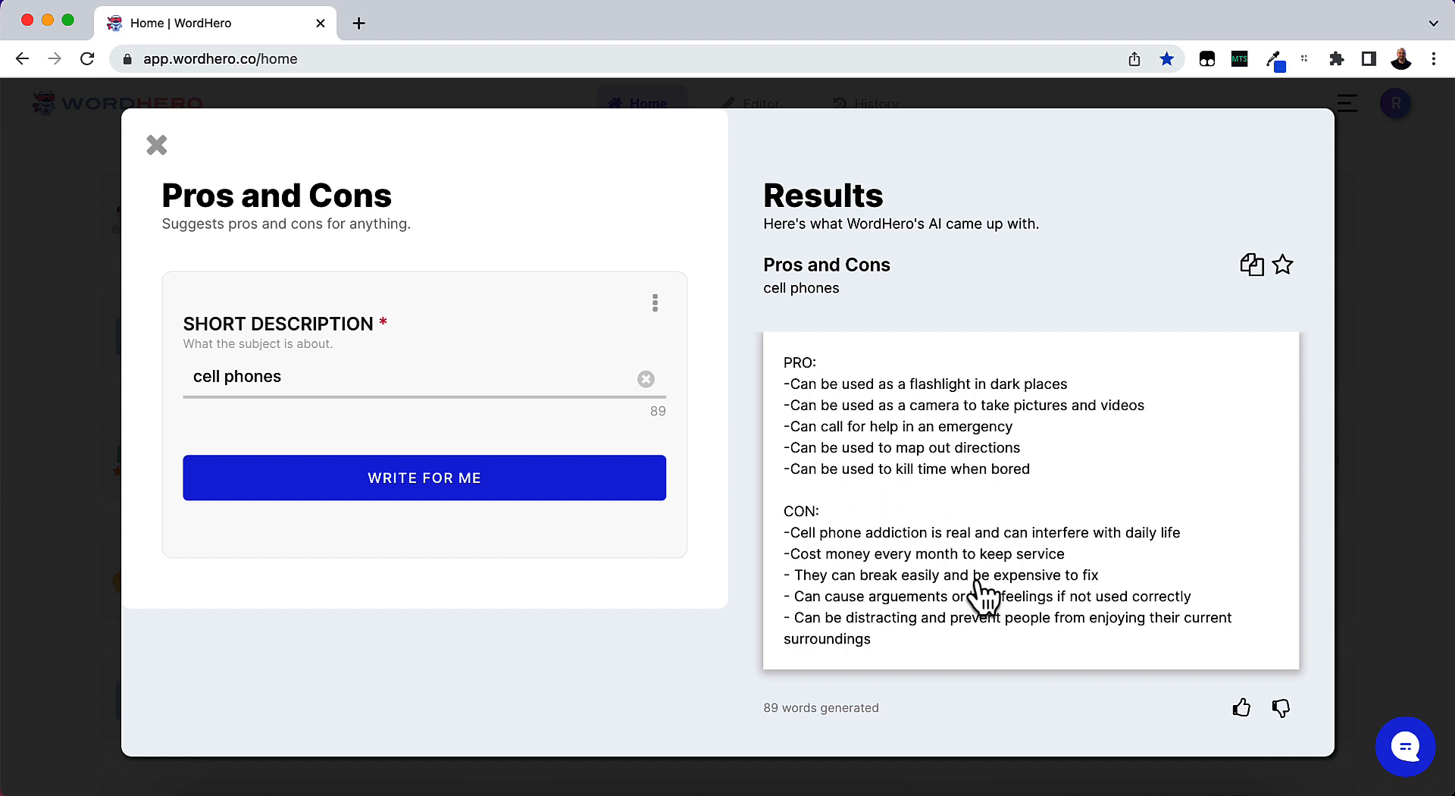
mouse_move(862, 635)
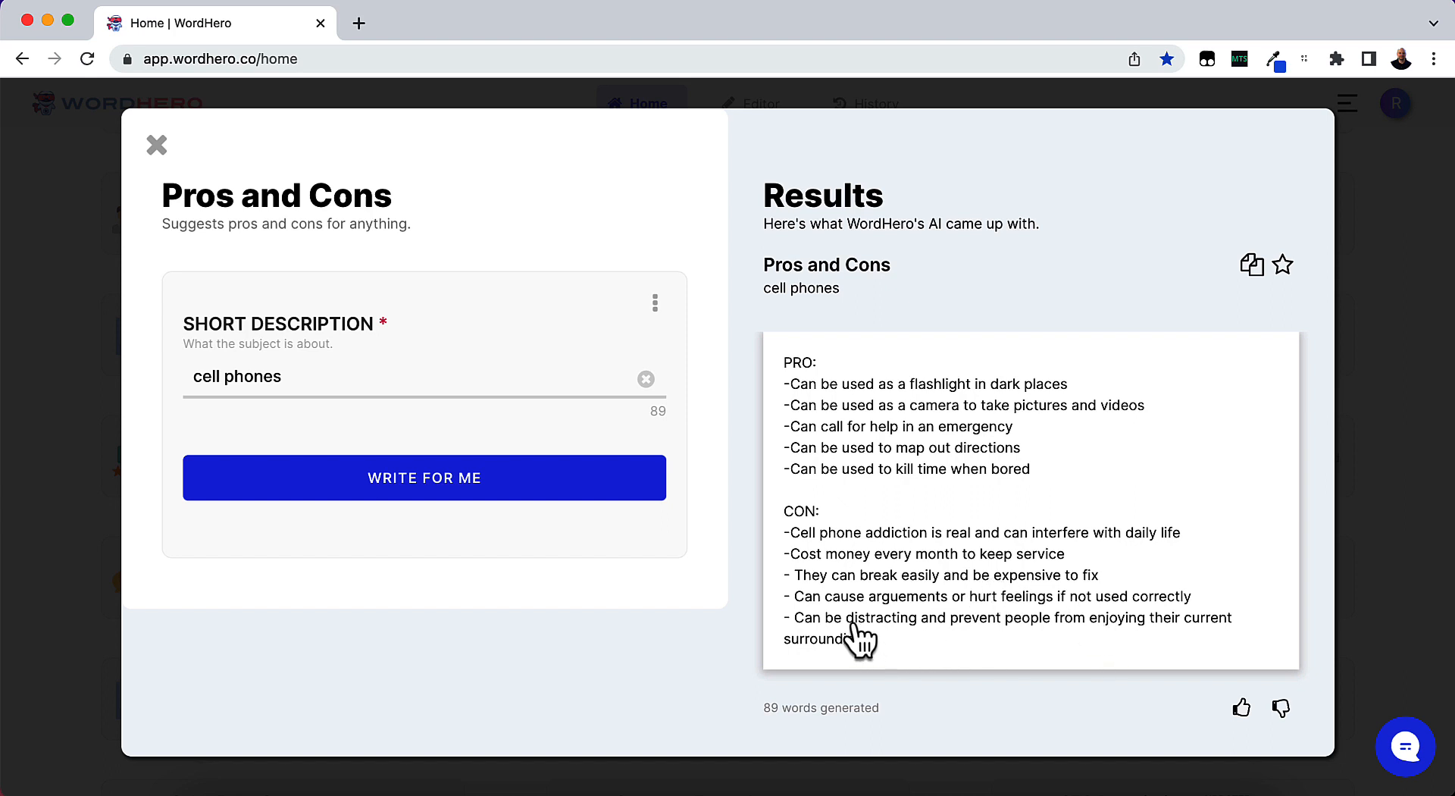
mouse_move(996, 617)
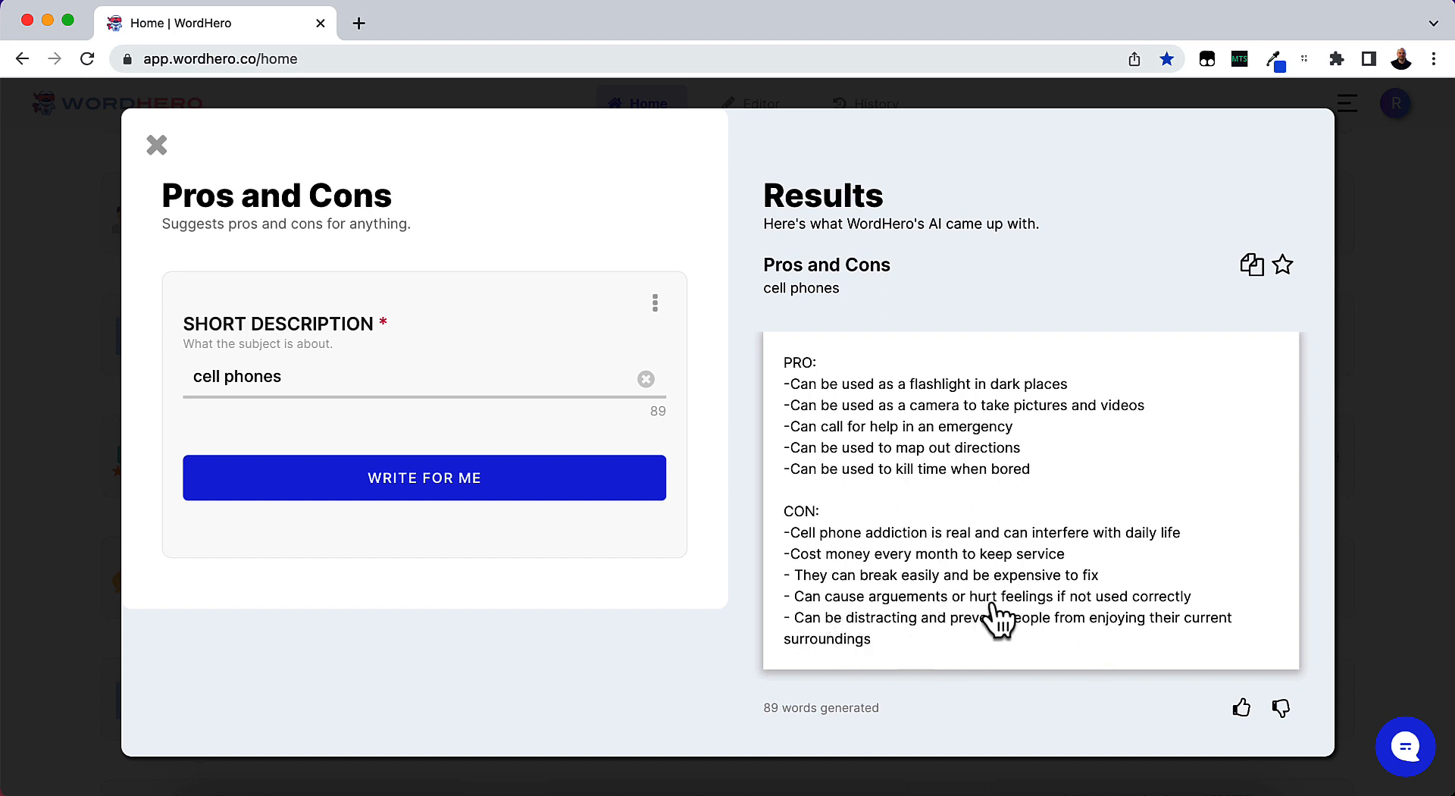
mouse_move(1067, 631)
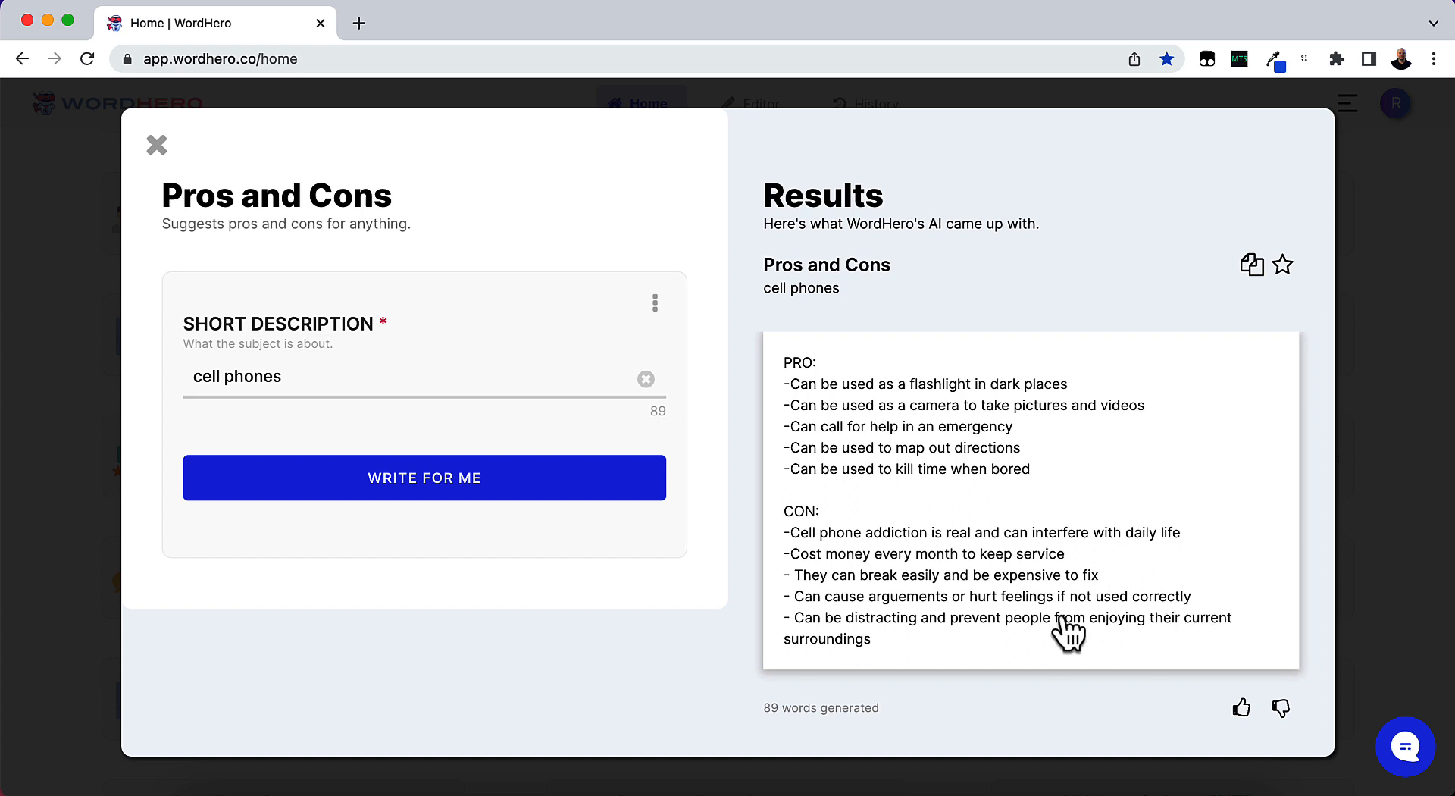
mouse_move(831, 658)
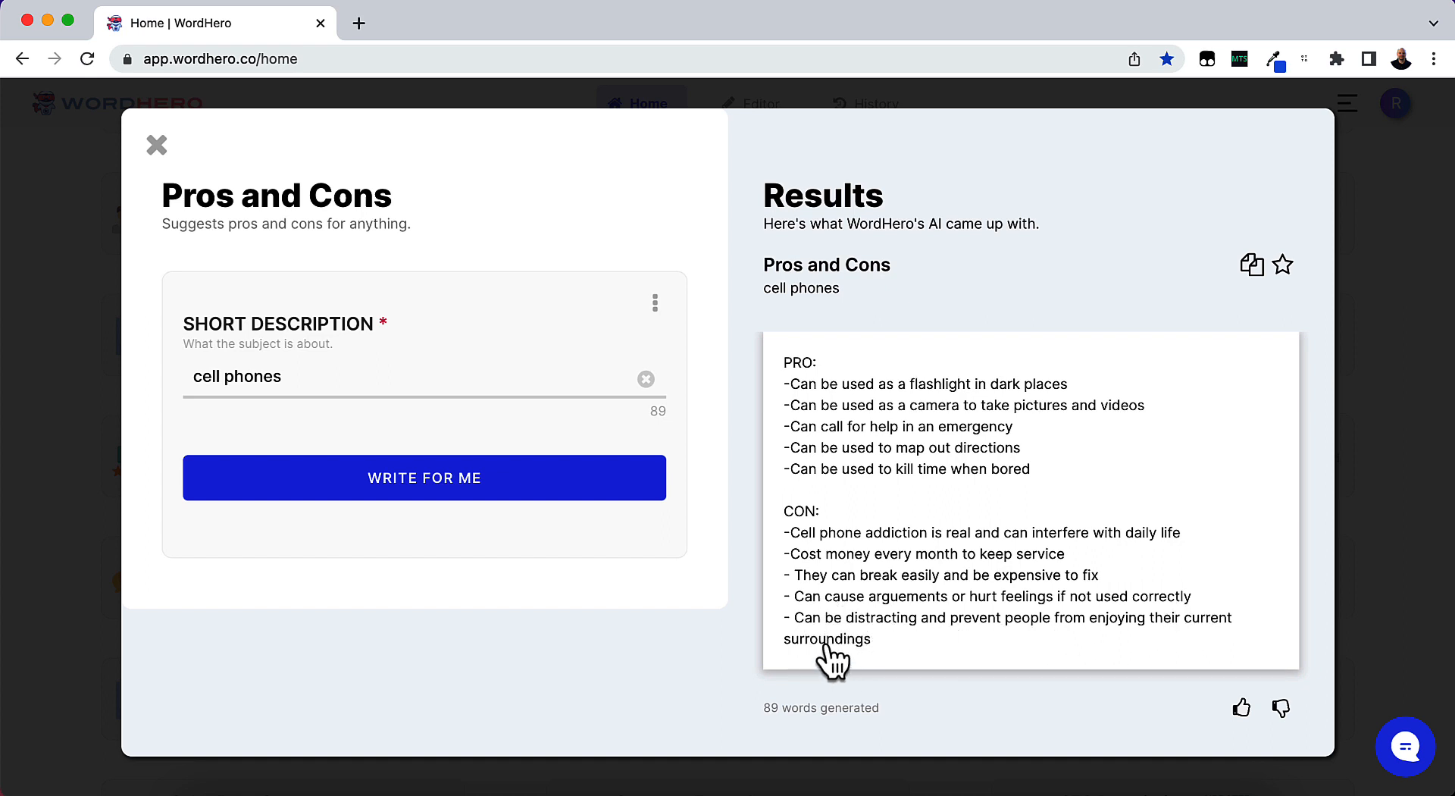
mouse_move(1167, 602)
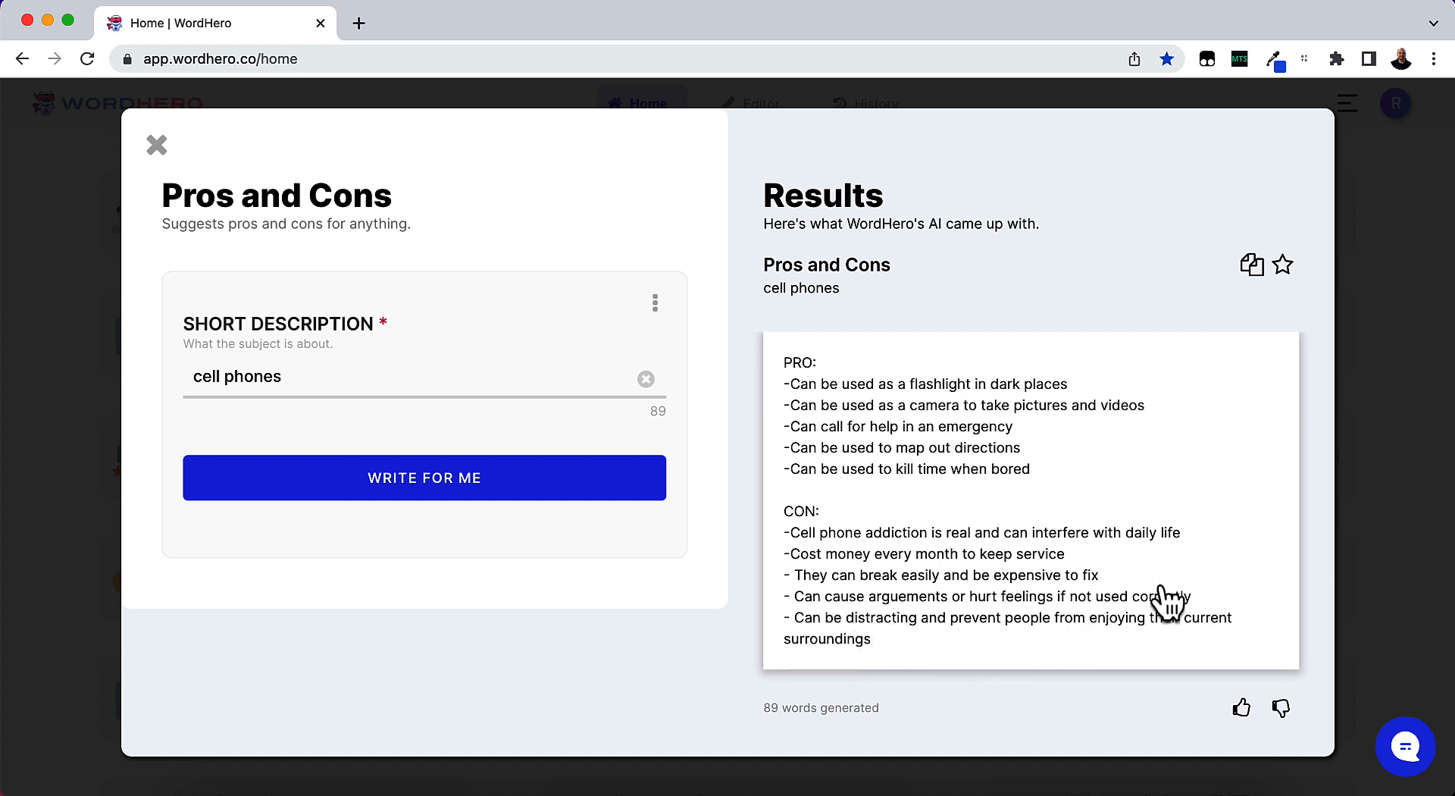
mouse_move(617, 482)
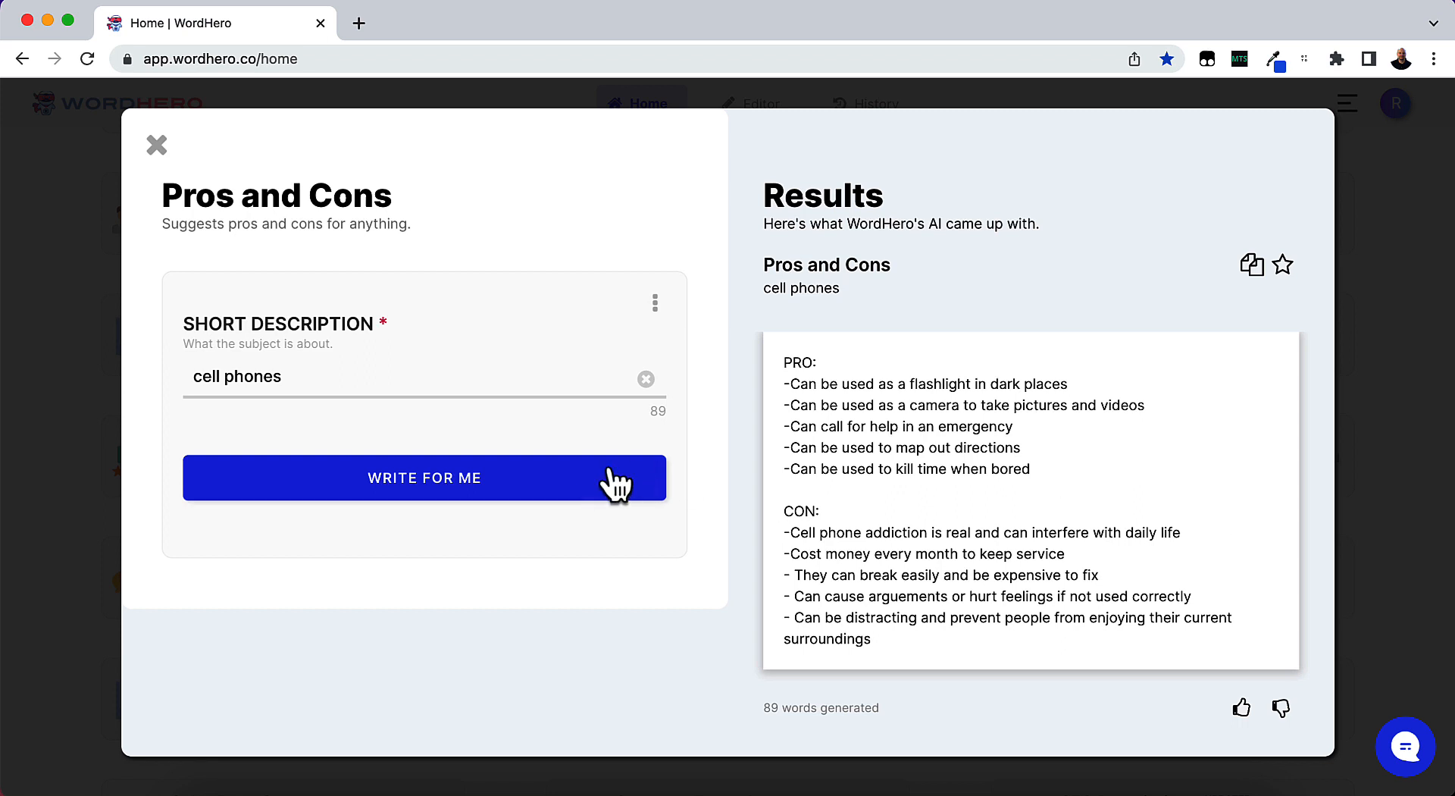
mouse_move(379, 376)
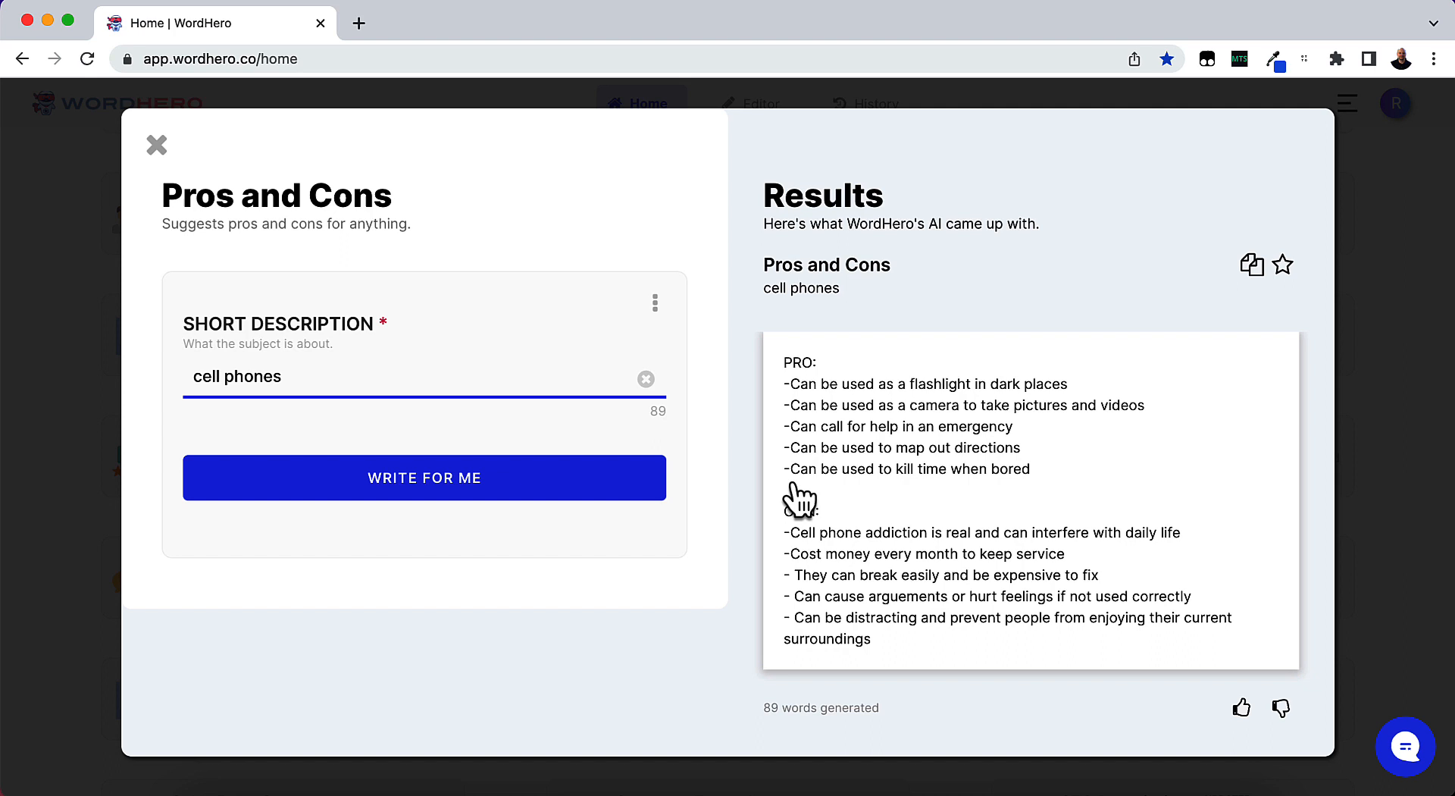
mouse_move(824, 376)
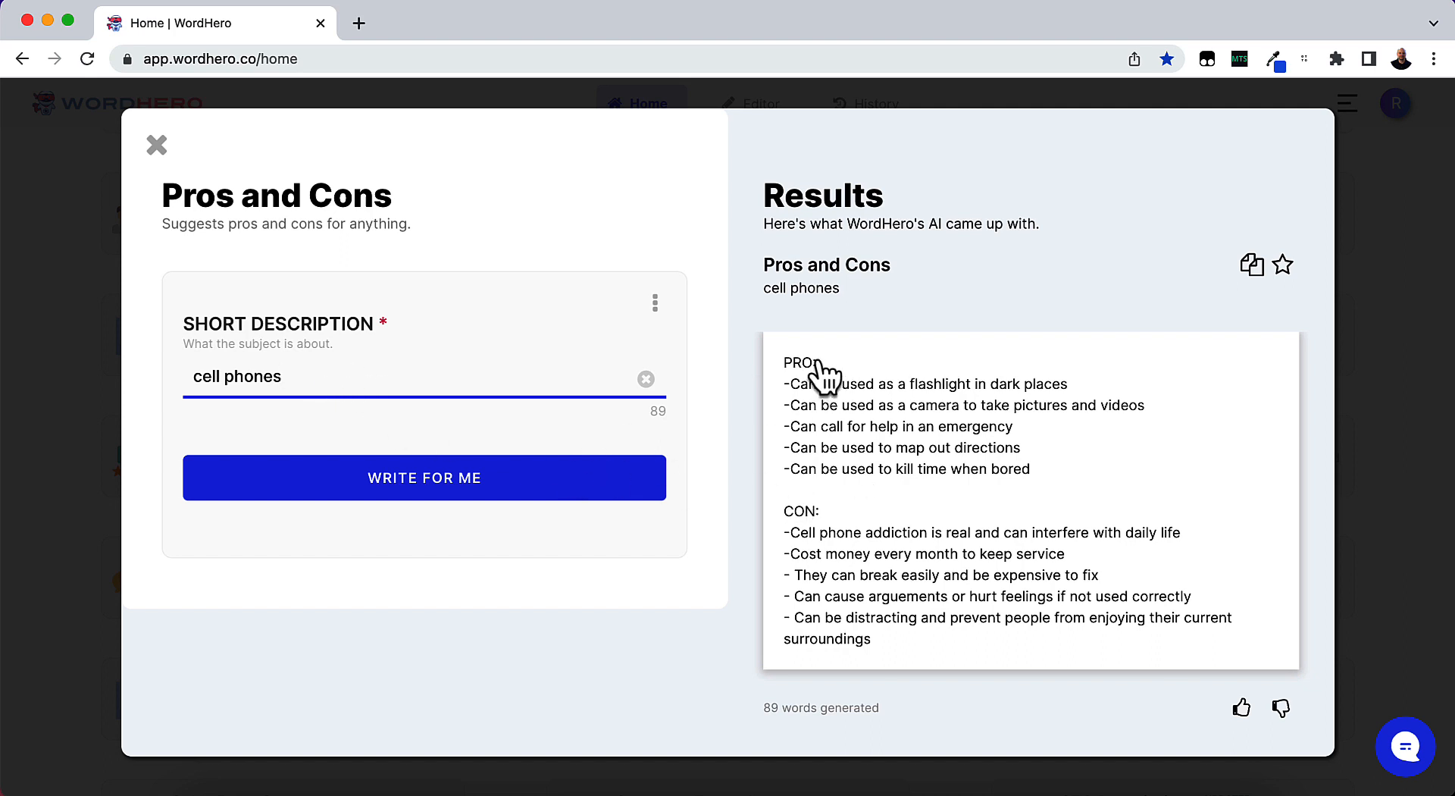
mouse_move(832, 405)
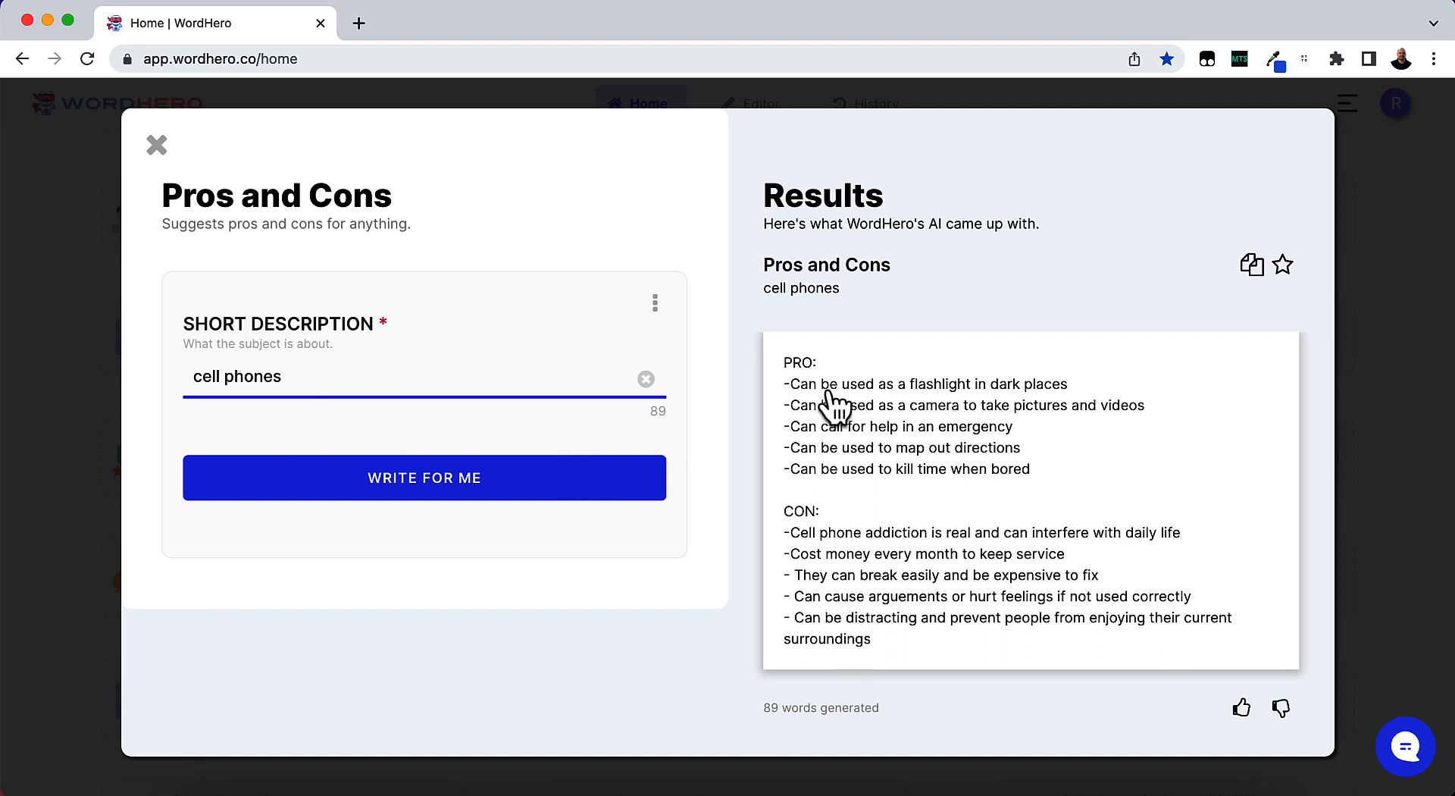
mouse_move(938, 559)
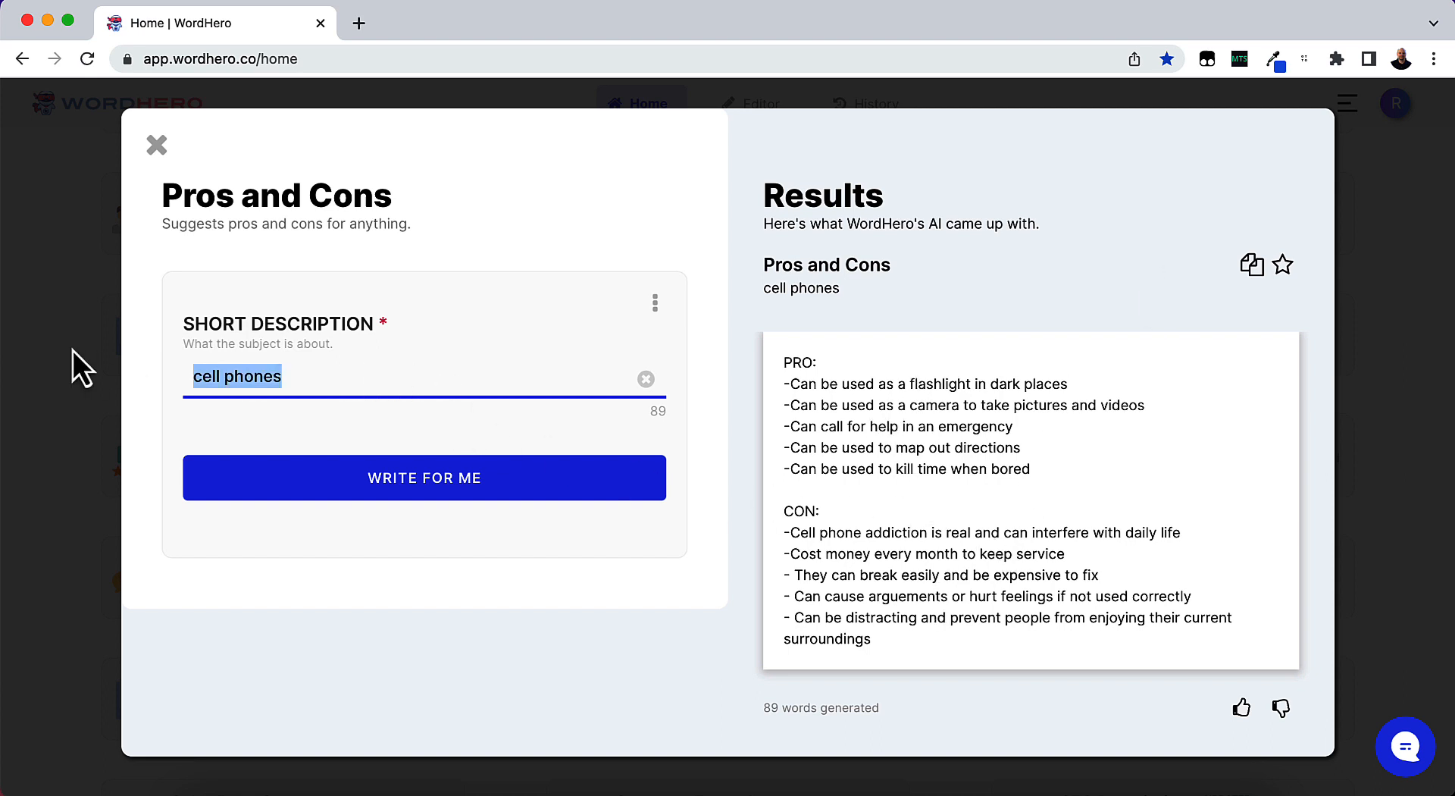
mouse_move(775, 584)
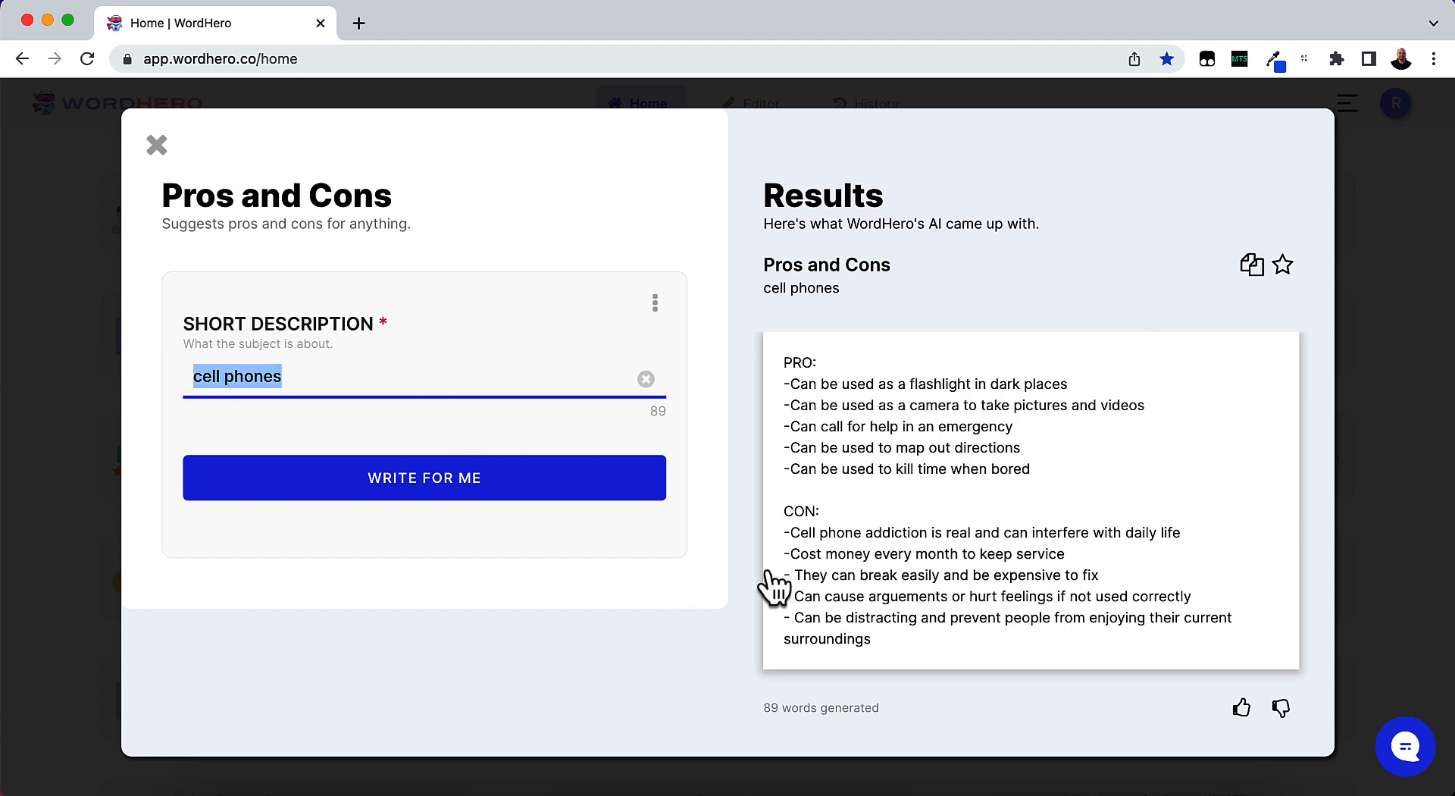
Generate a pros and cons list for 'dogs', then close the tool back to the catalog
text(do)
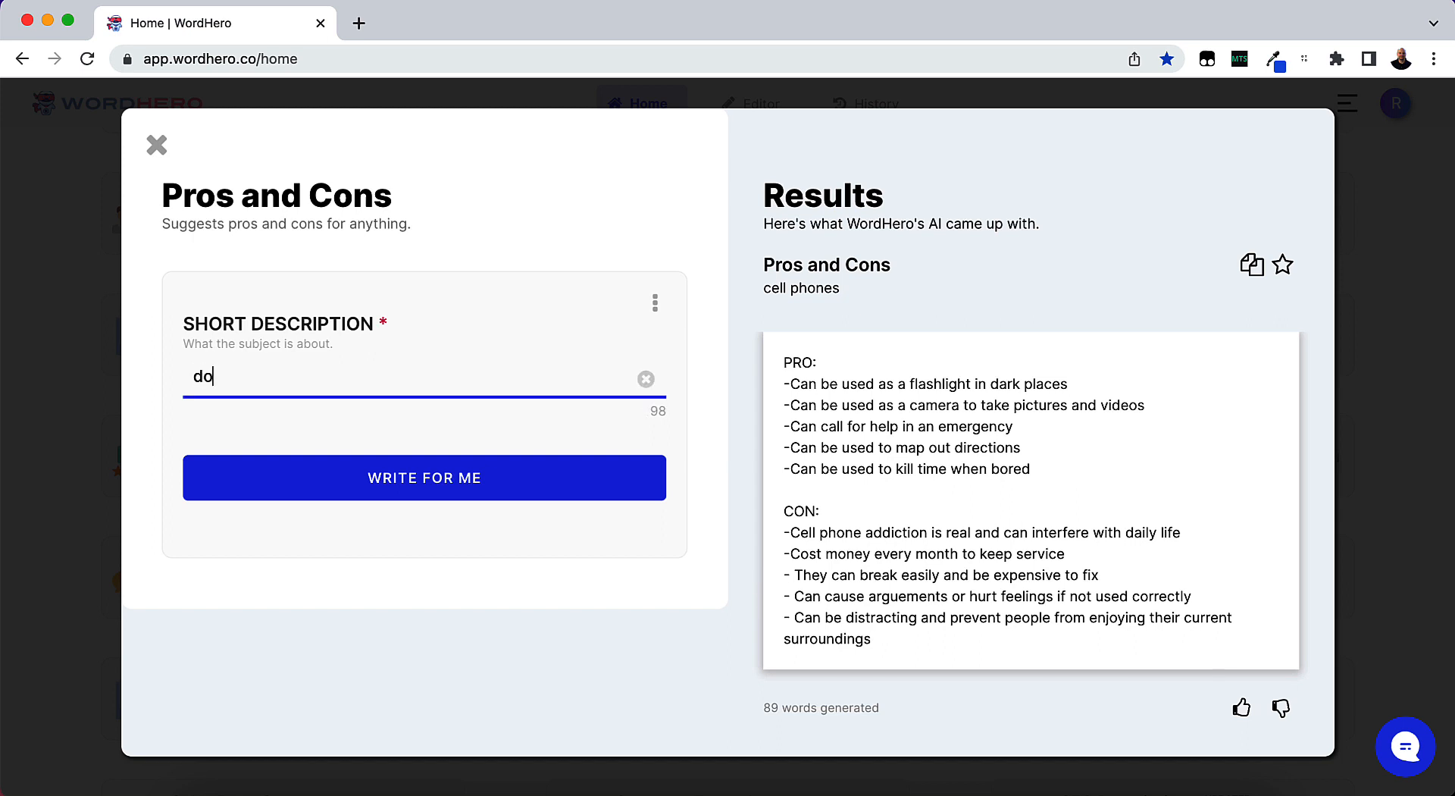
text(gs)
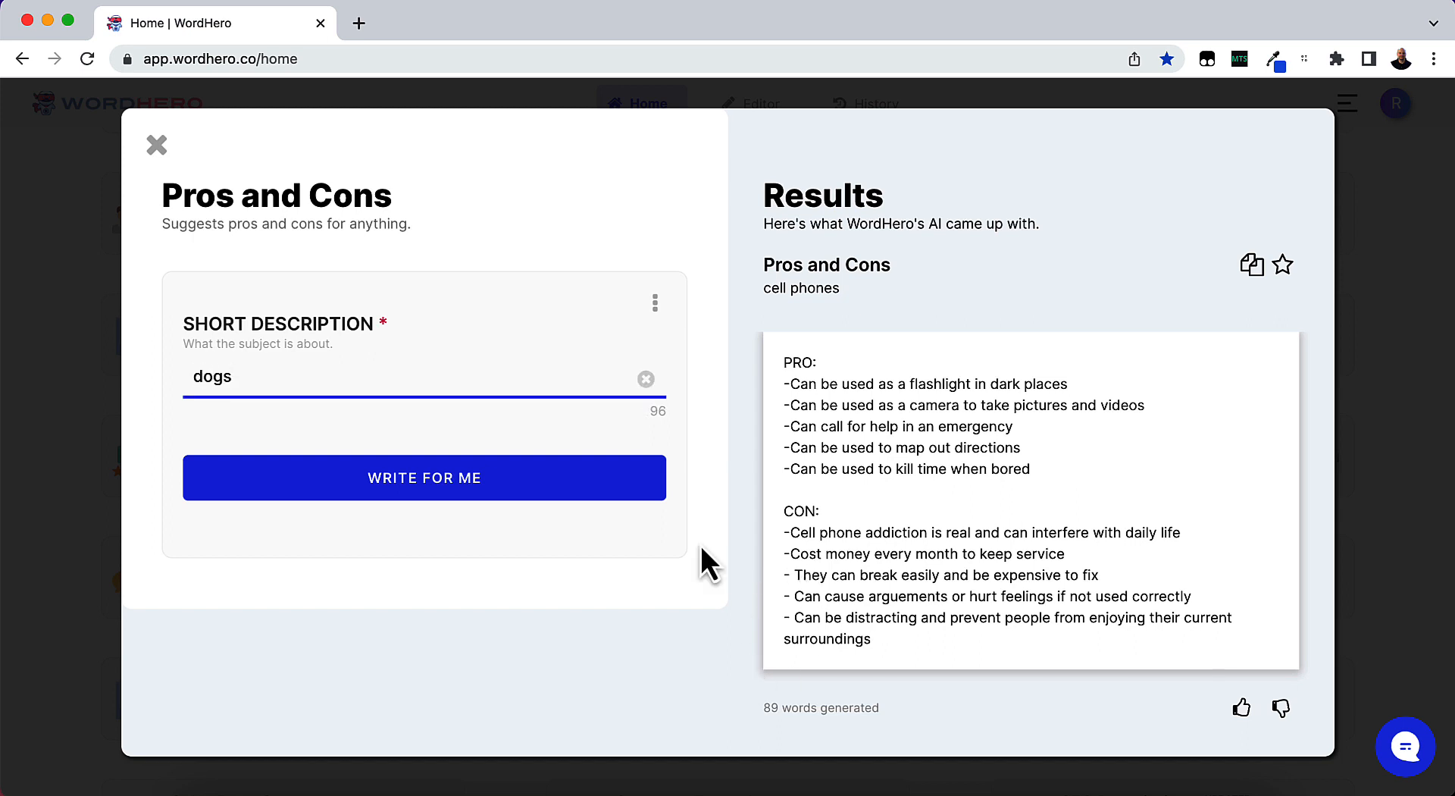
click(425, 478)
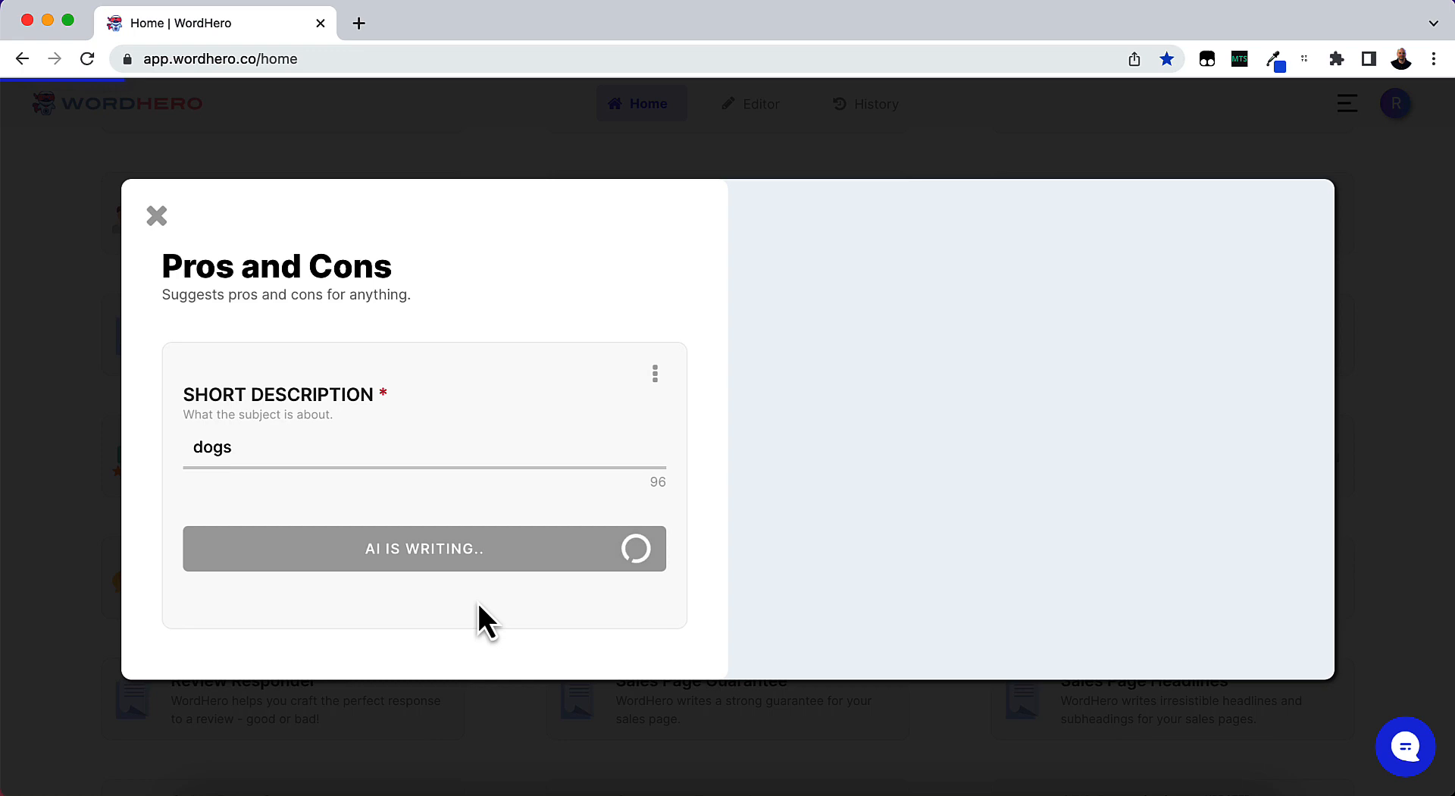
mouse_move(506, 549)
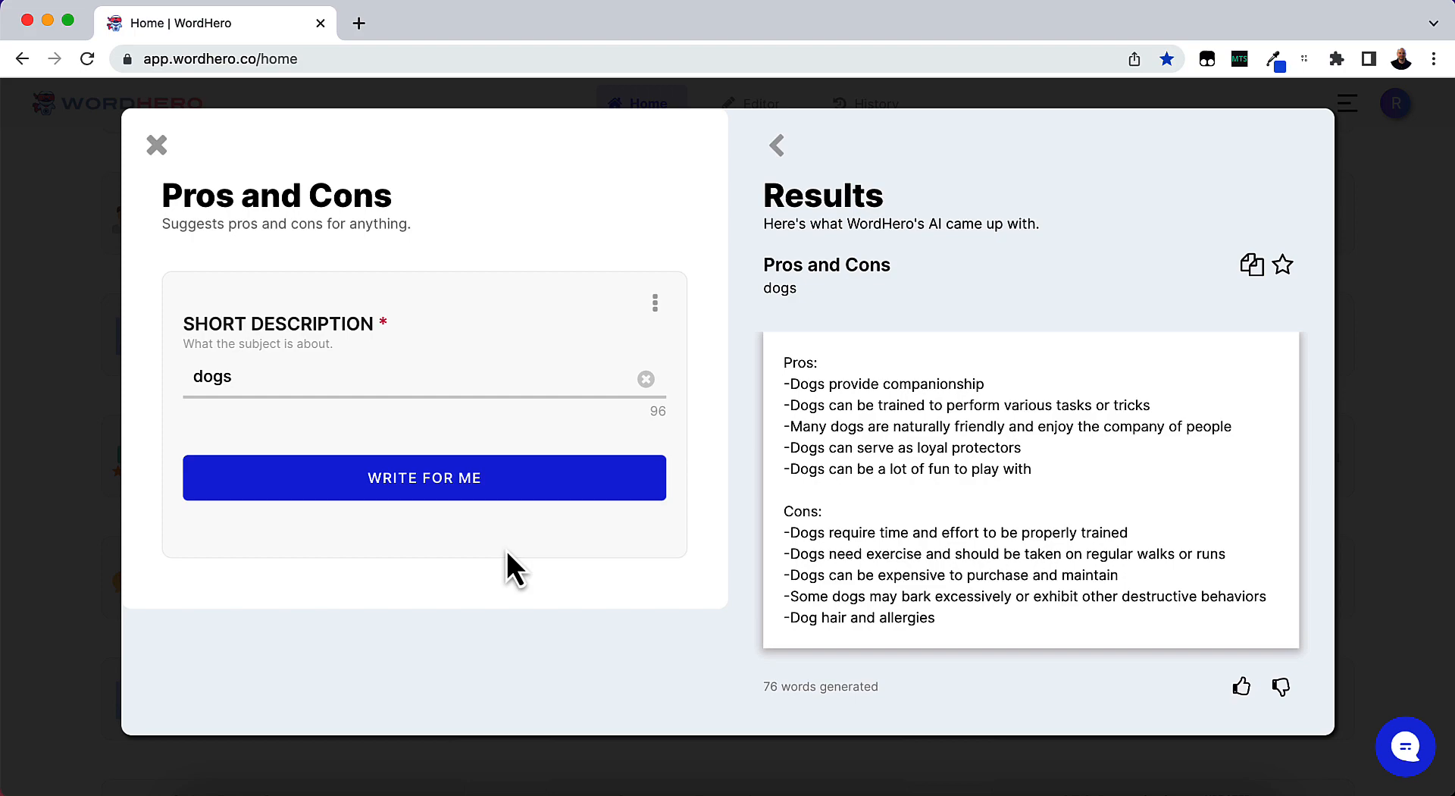
mouse_move(157, 162)
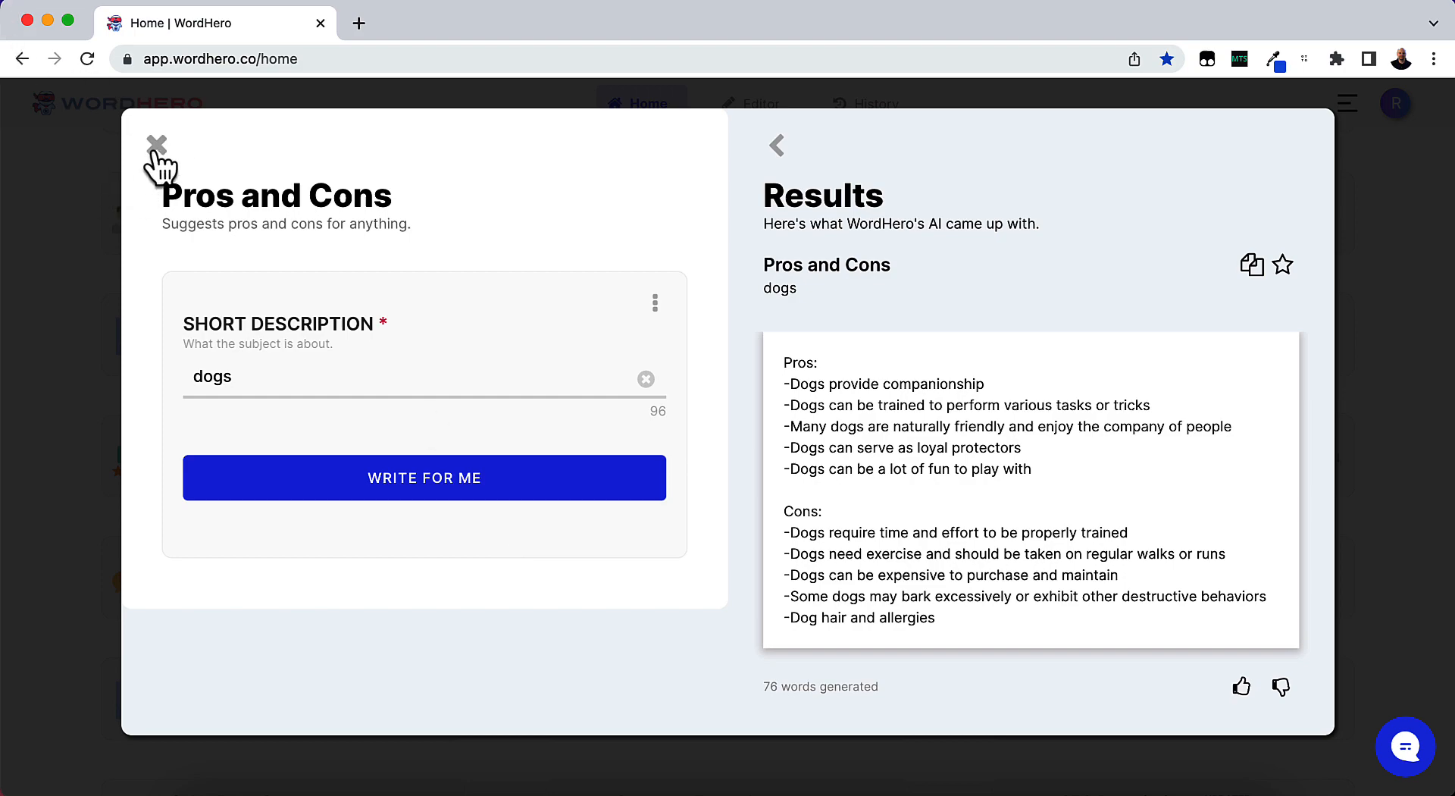
click(156, 144)
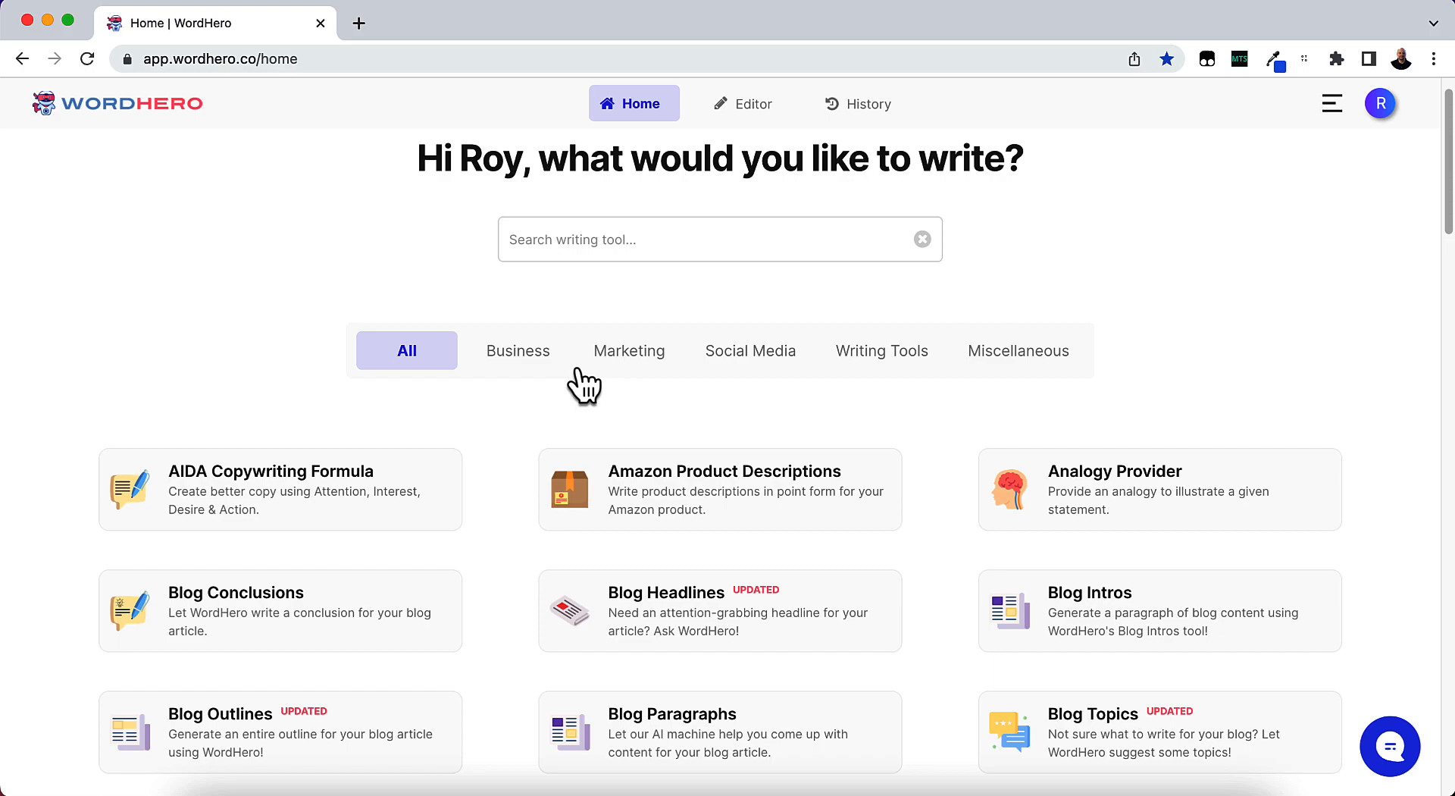
scroll(down, 3)
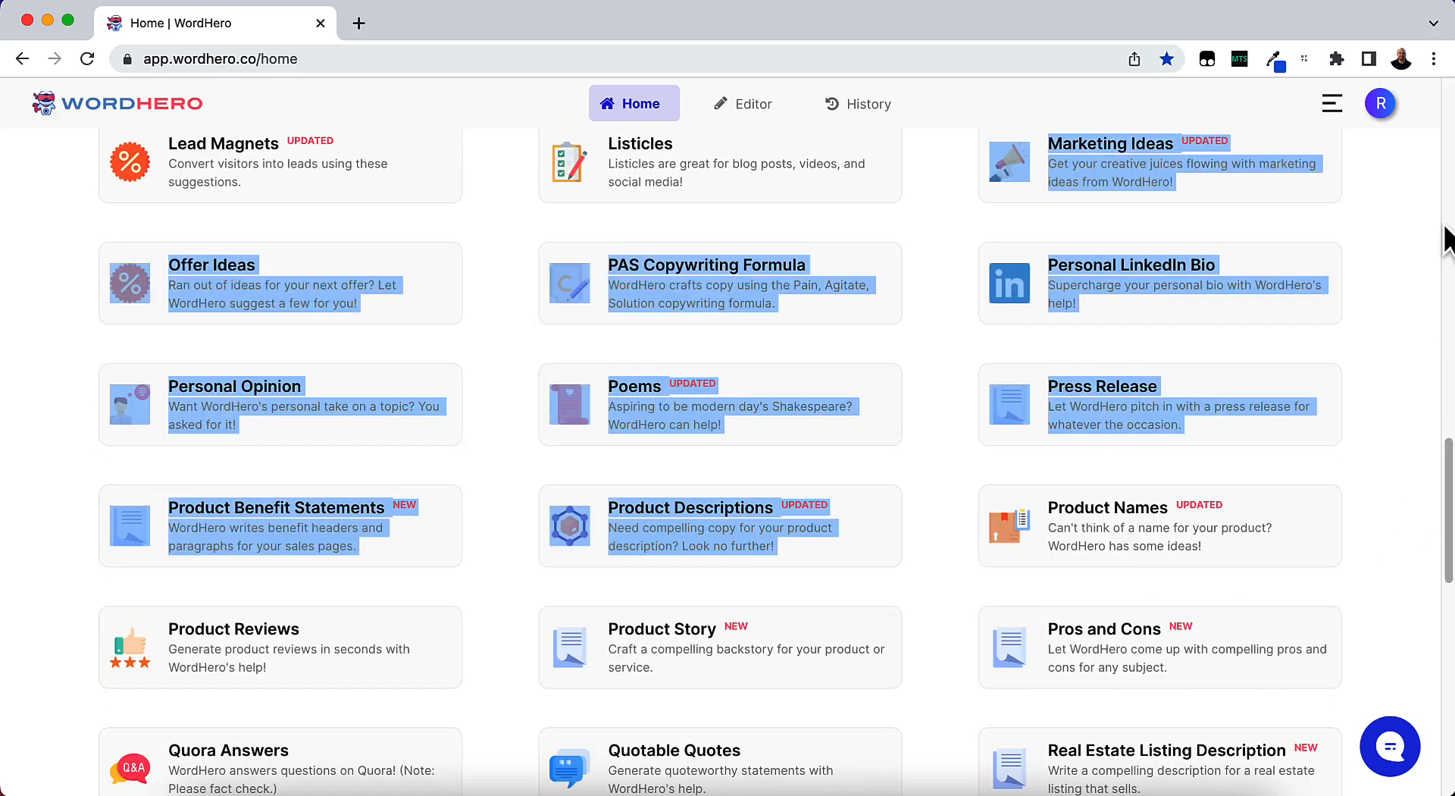
scroll(up, 3)
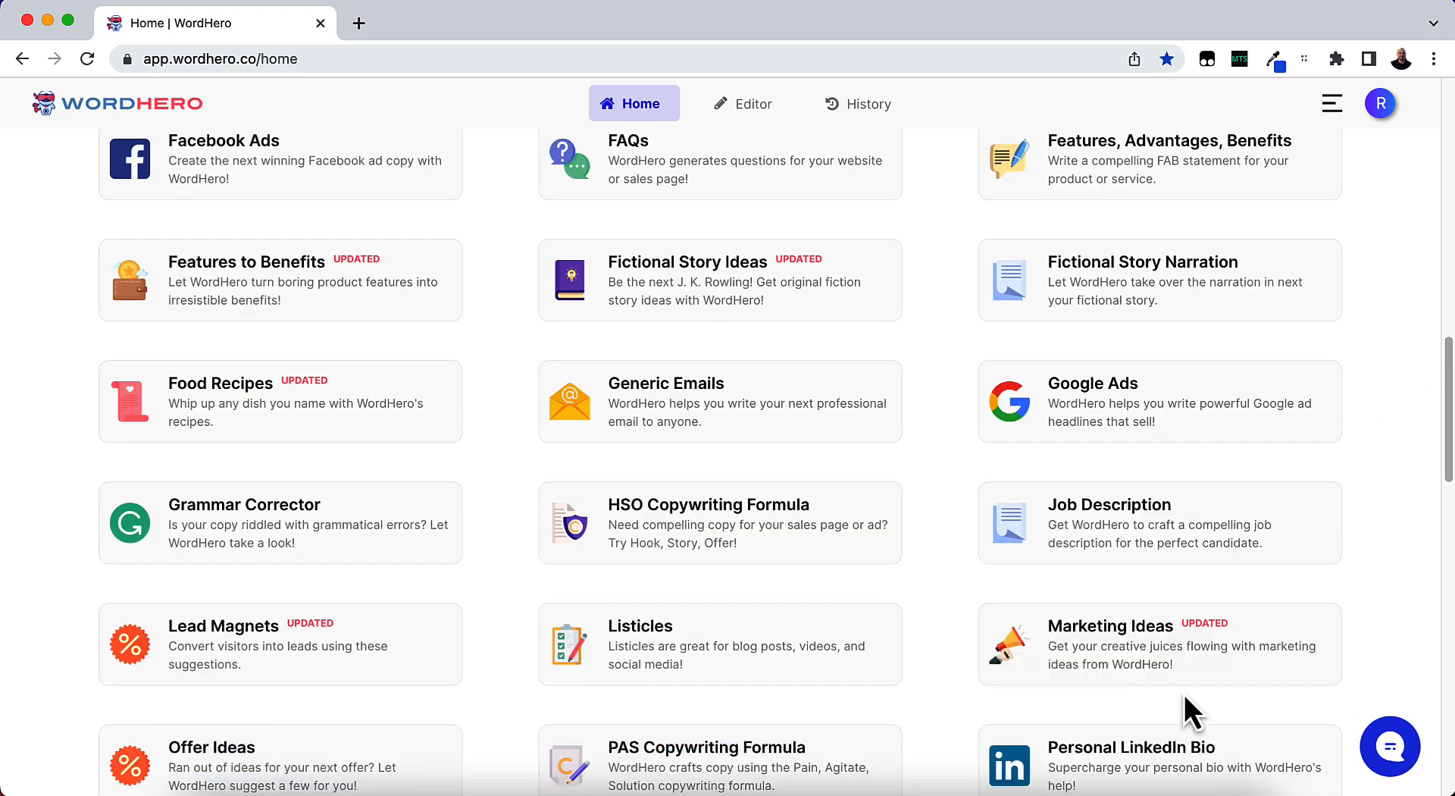
scroll(up, 3)
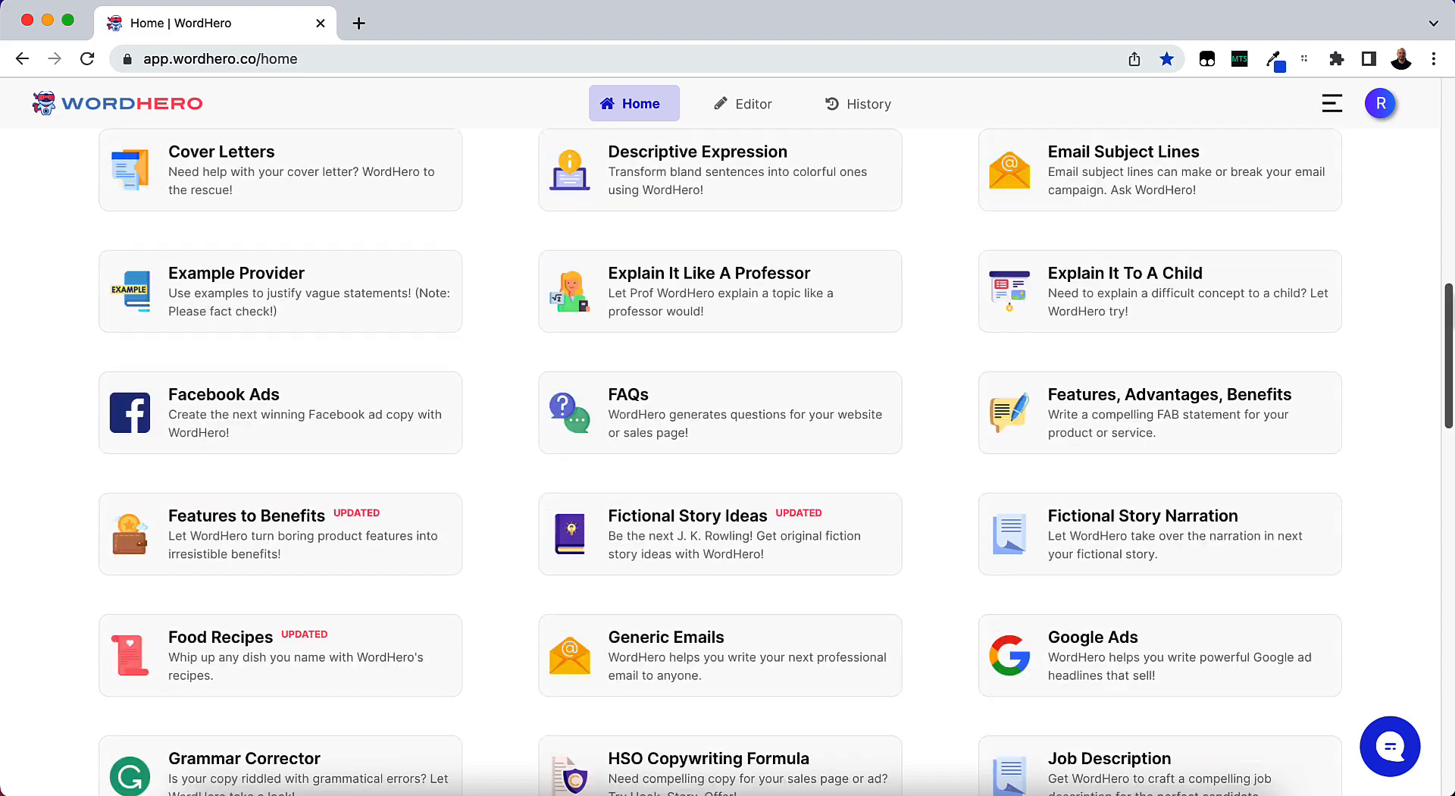
scroll(up, 3)
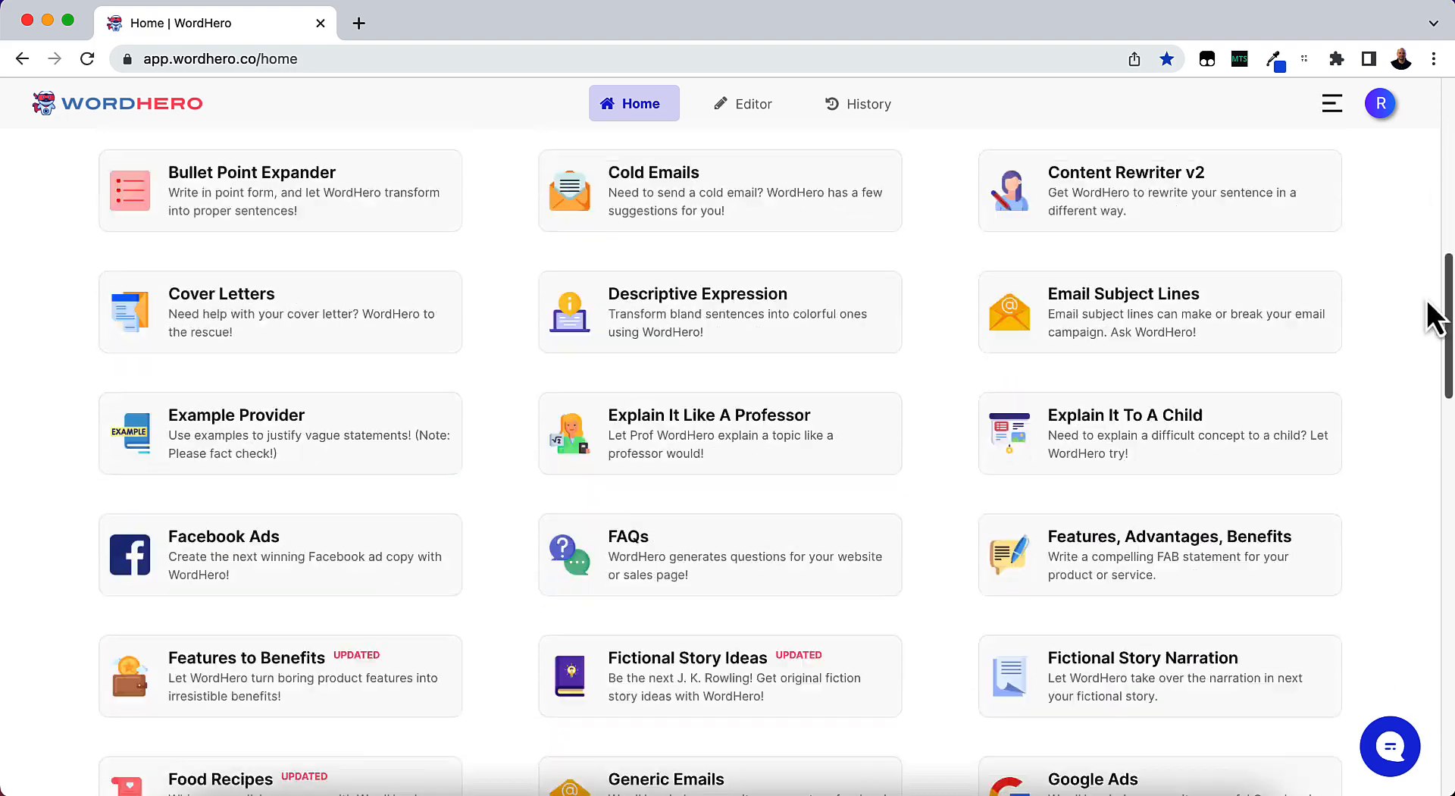
scroll(up, 3)
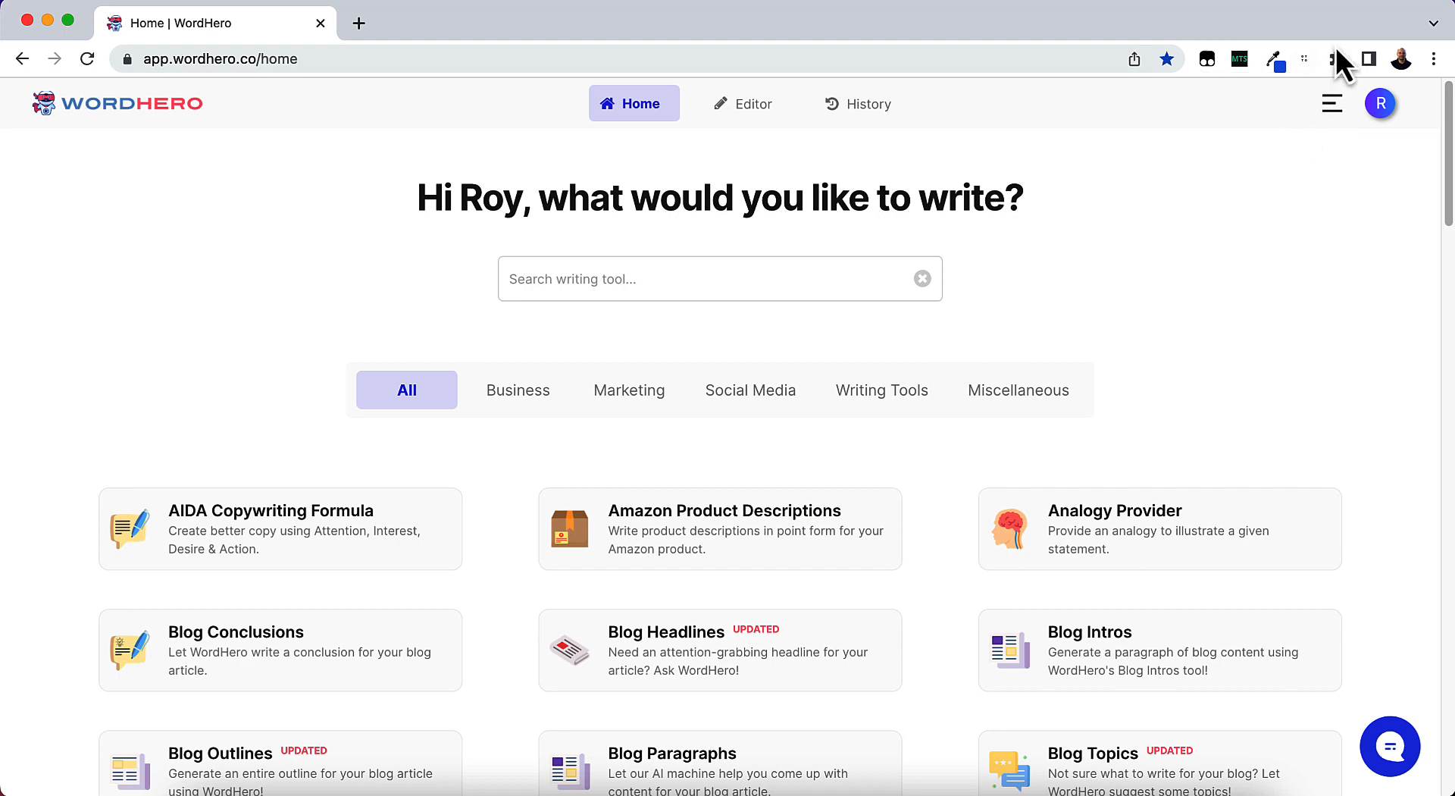
Open the Product Roadmap from the site menu and browse across its Trello lists
click(1331, 103)
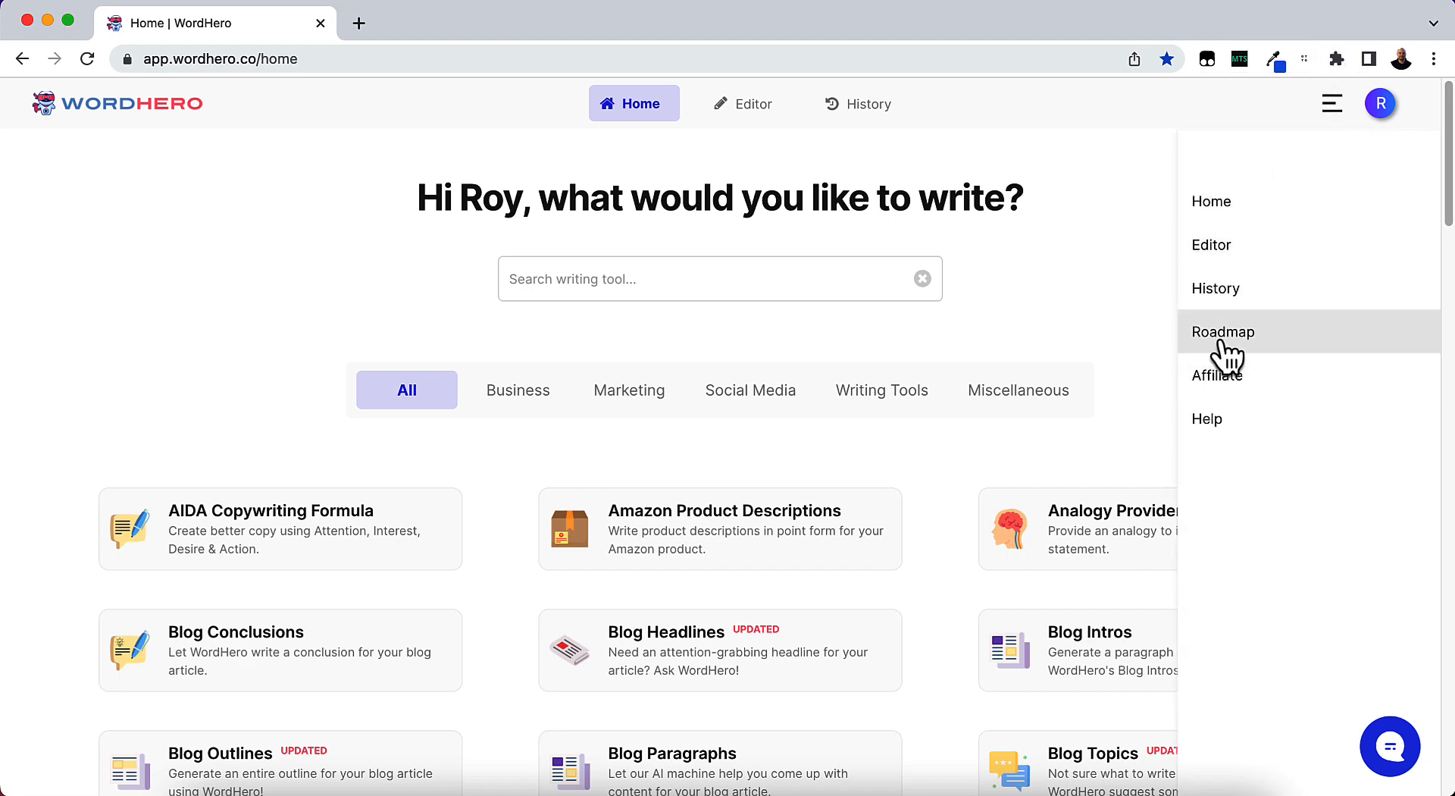
click(1223, 332)
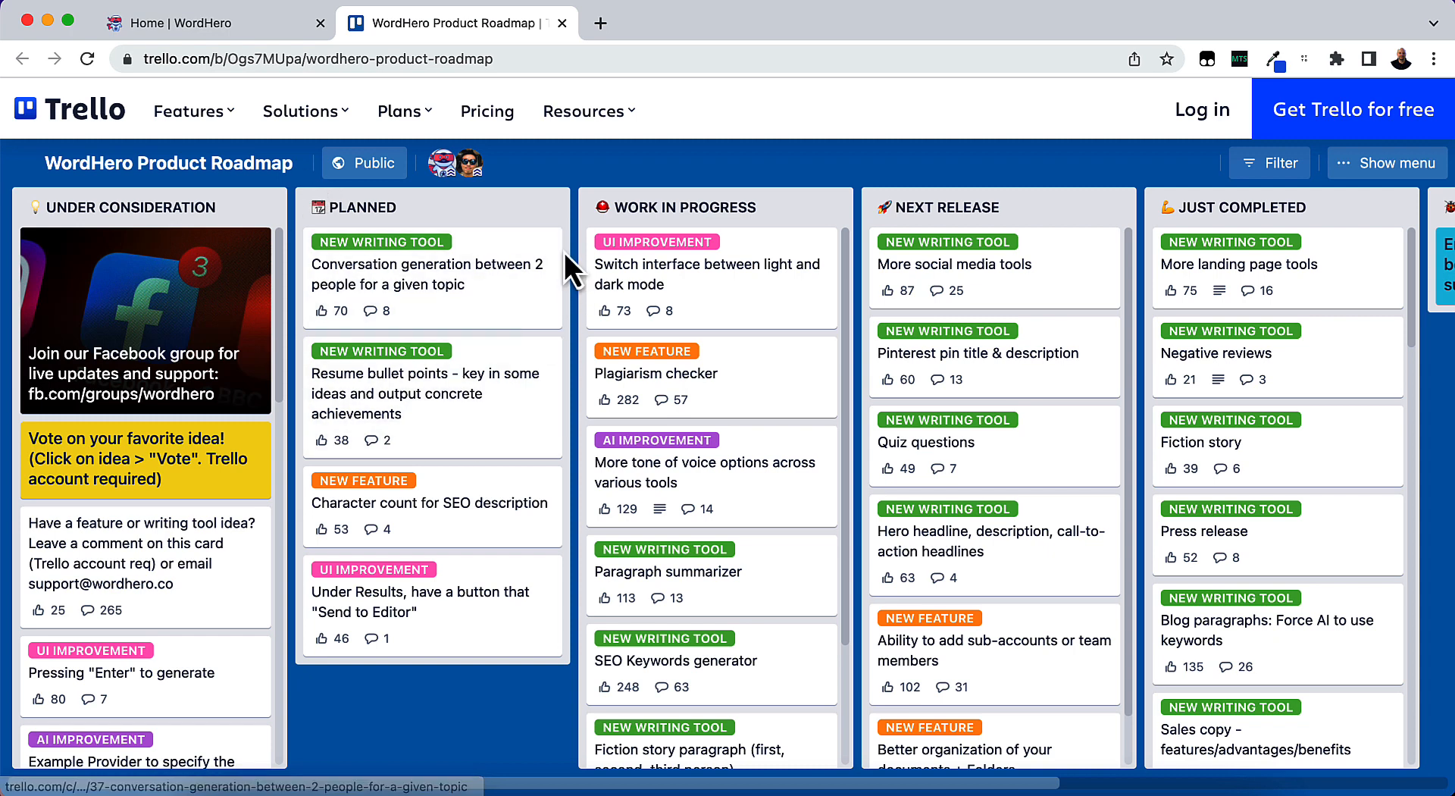
mouse_move(970, 342)
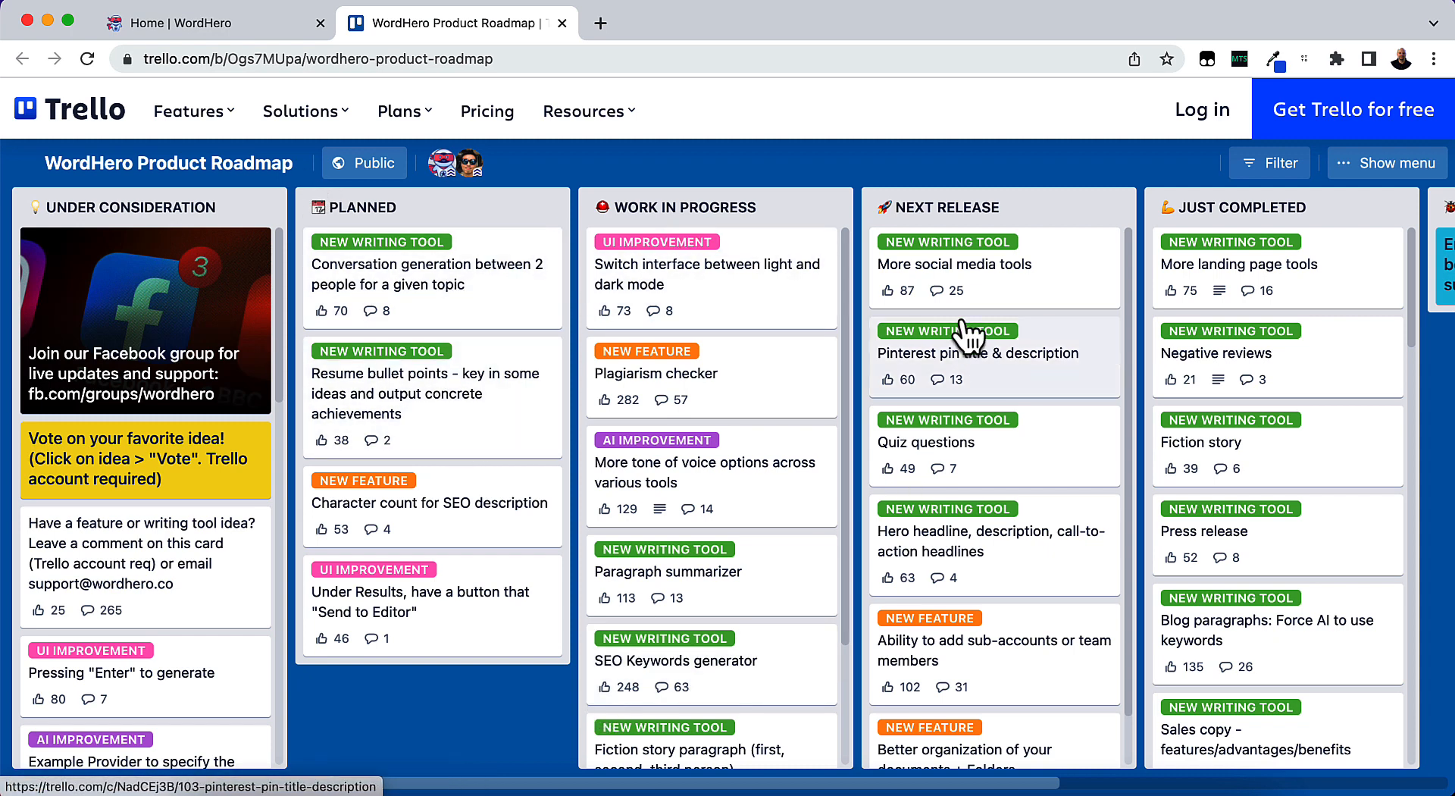
mouse_move(946, 587)
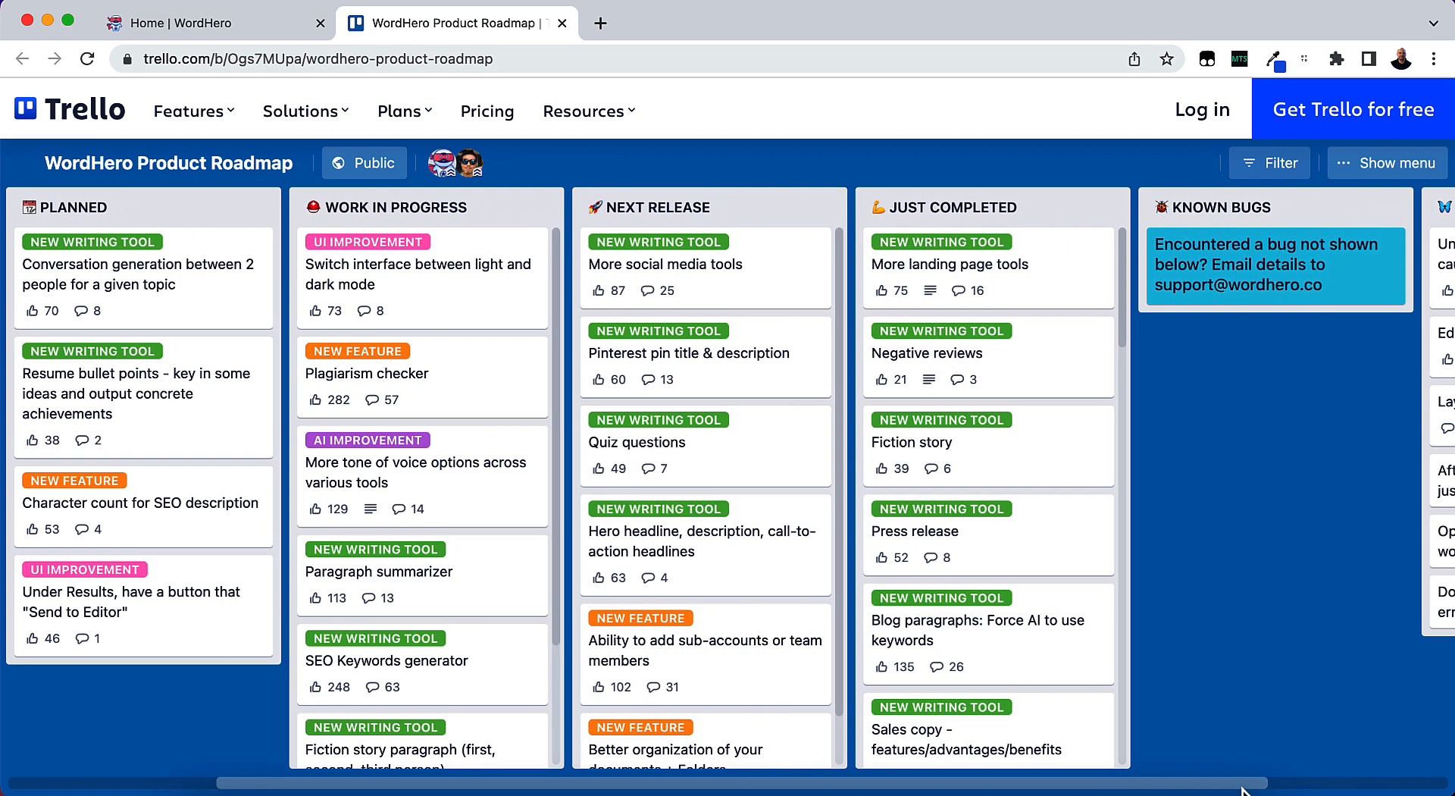
scroll(right, 3)
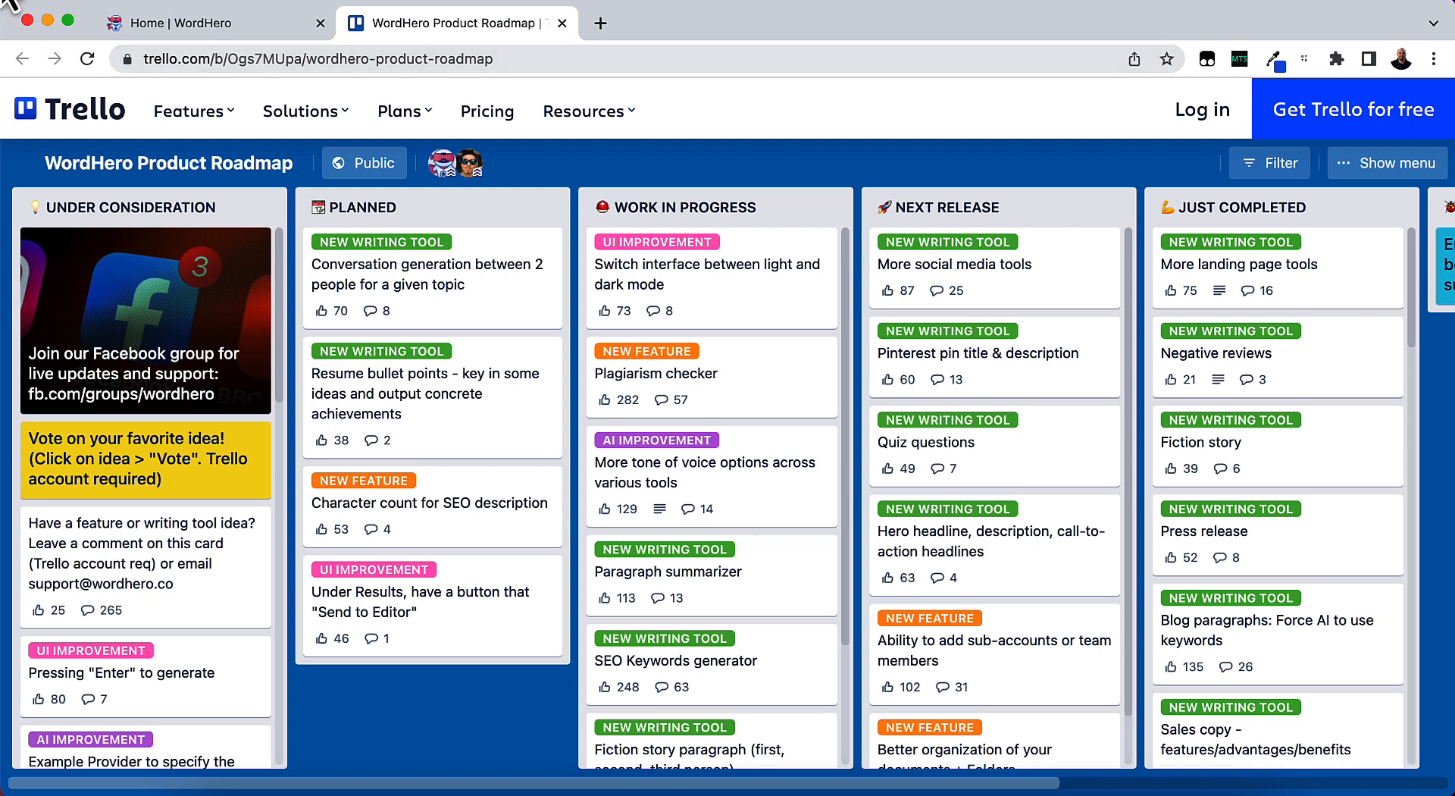
Switch back to the WordHero home page and scroll through the full tool catalog
click(214, 22)
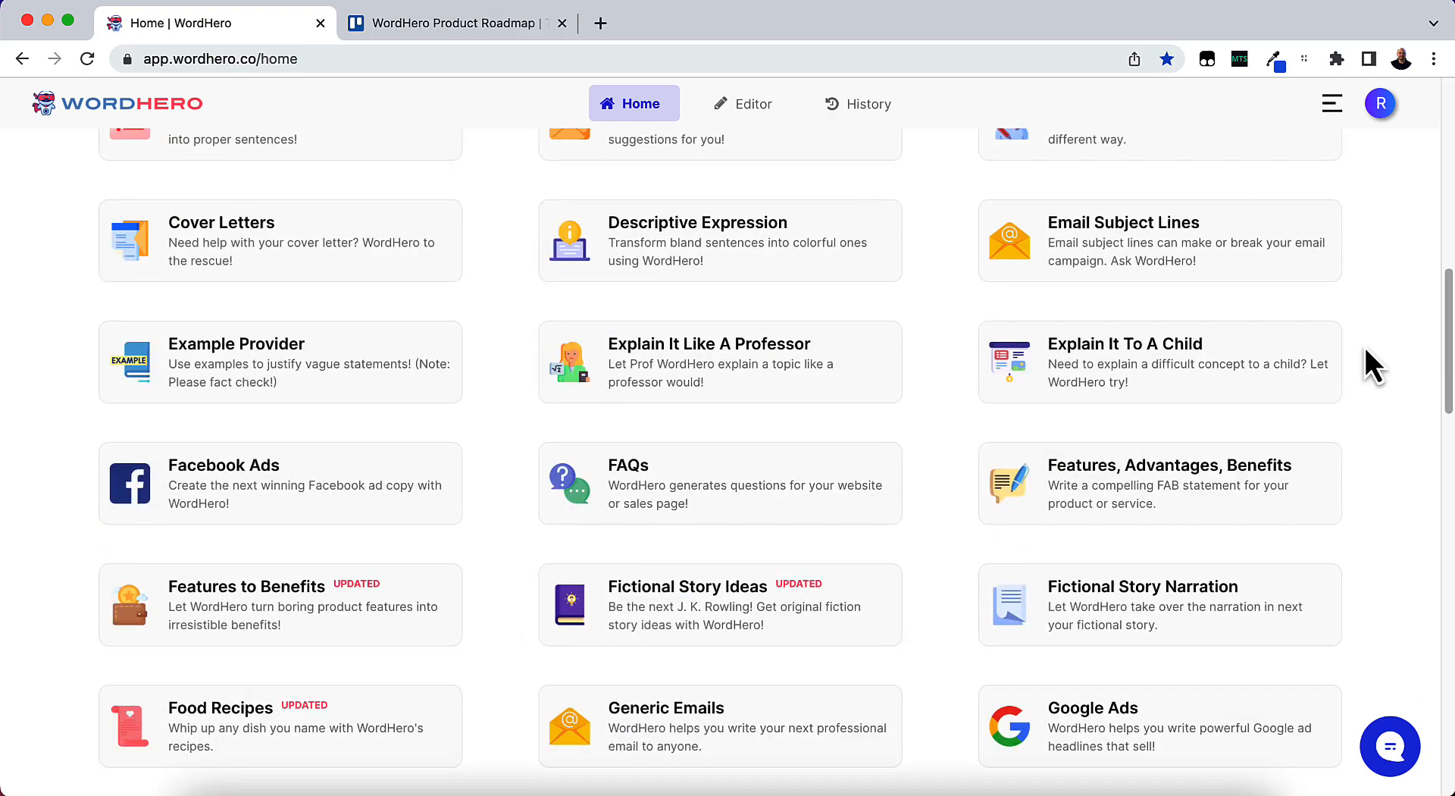
scroll(down, 3)
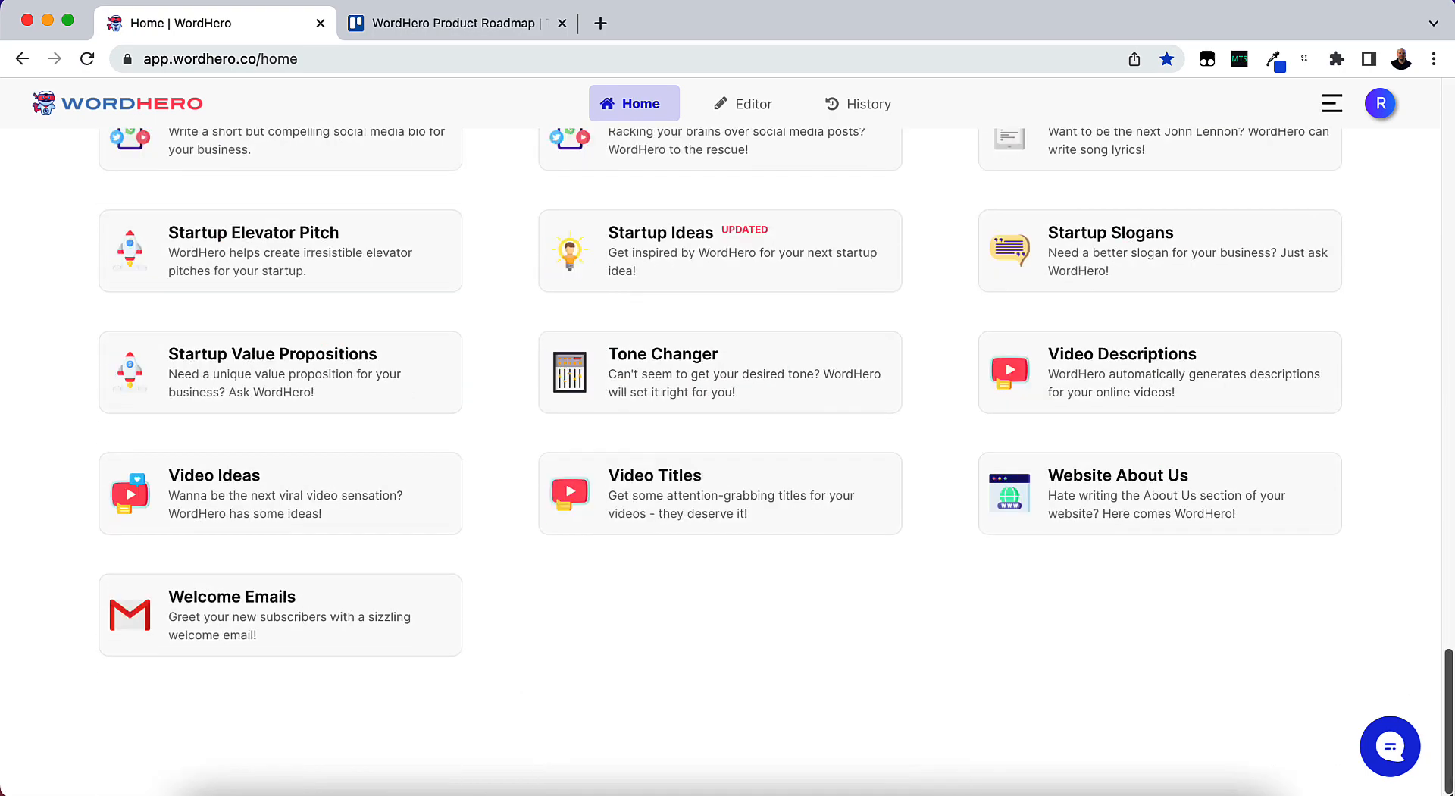
scroll(up, 3)
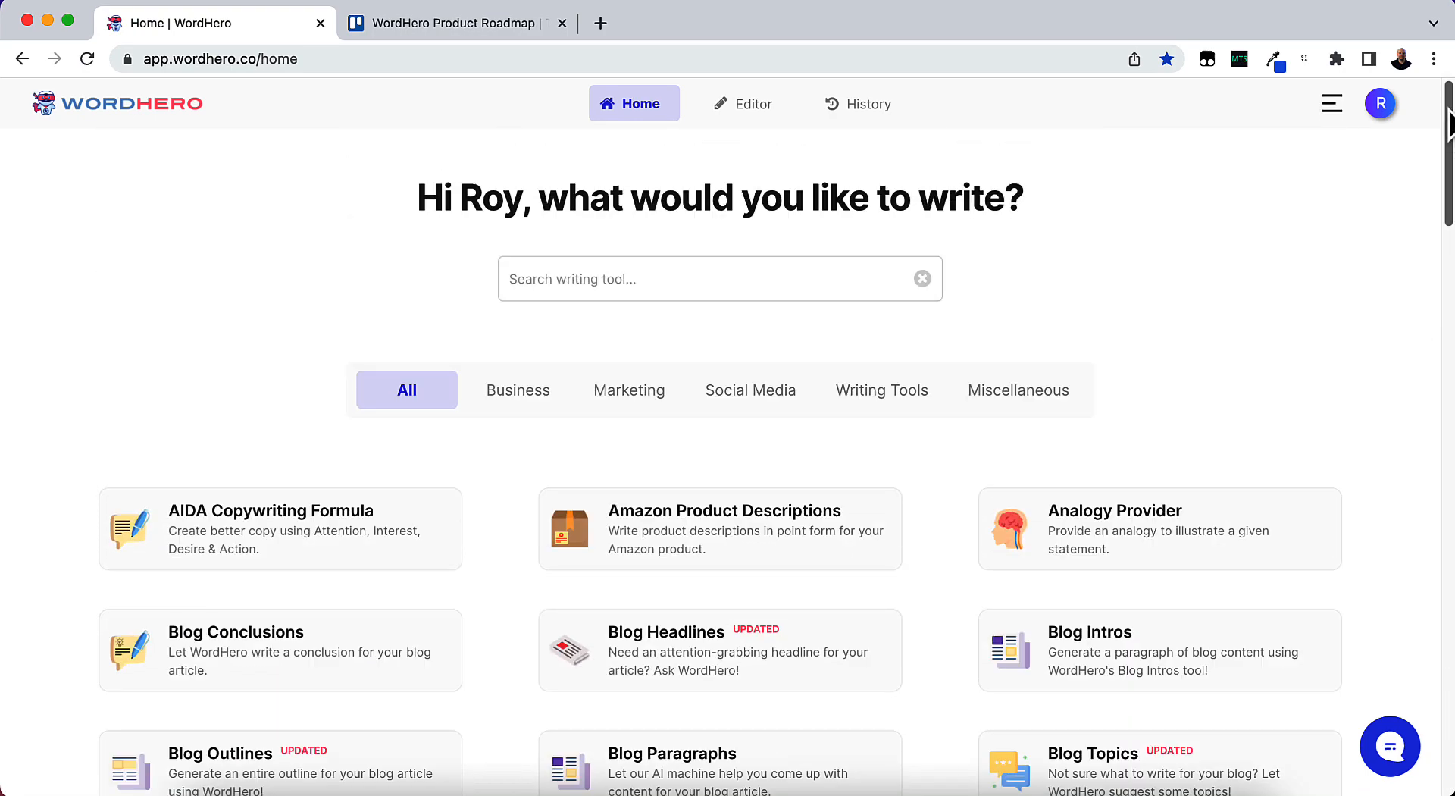